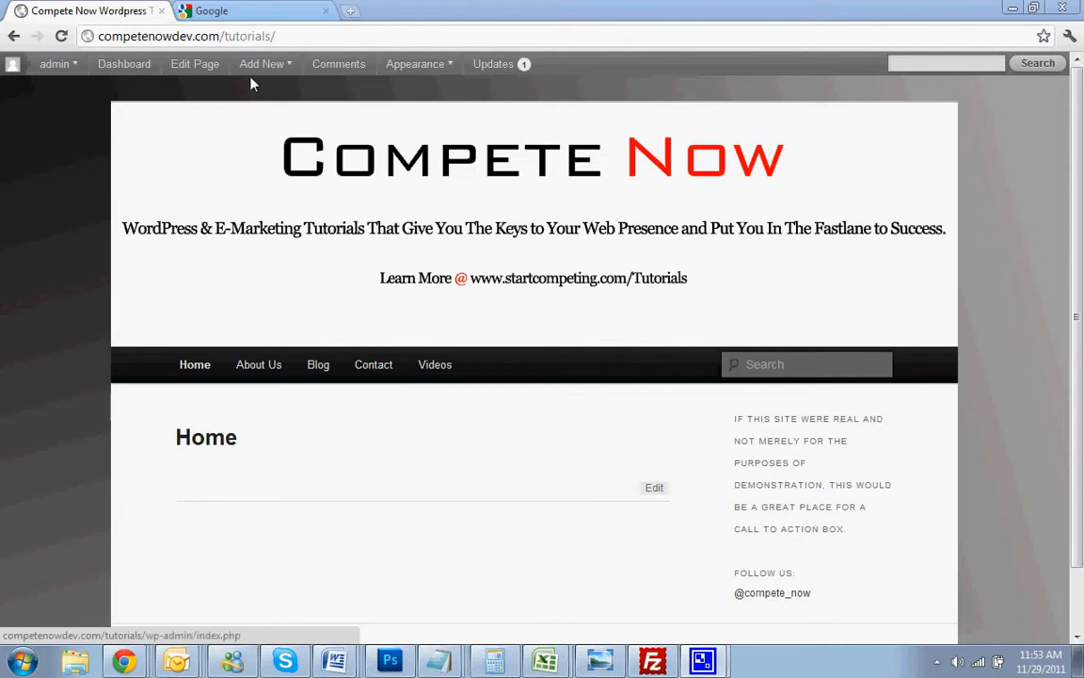
- Reach the Compete Now admin dashboard from the homepage and move down toward the Plugins menu
{"action": "left_click", "coordinate": [124, 64]}
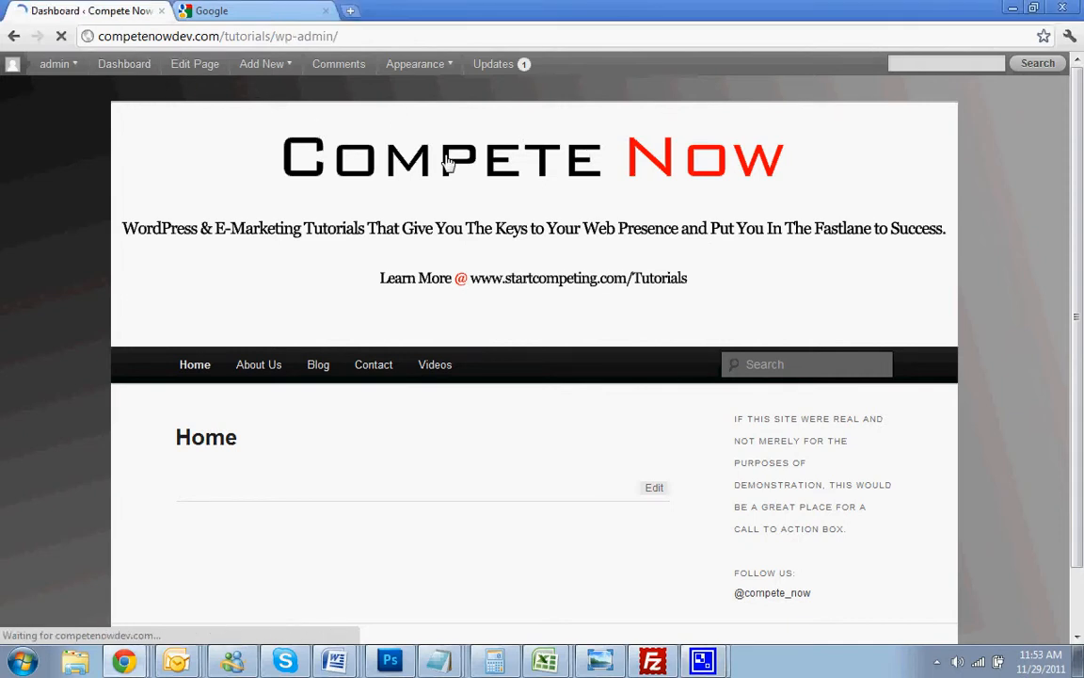
{"action": "left_click", "coordinate": [124, 64]}
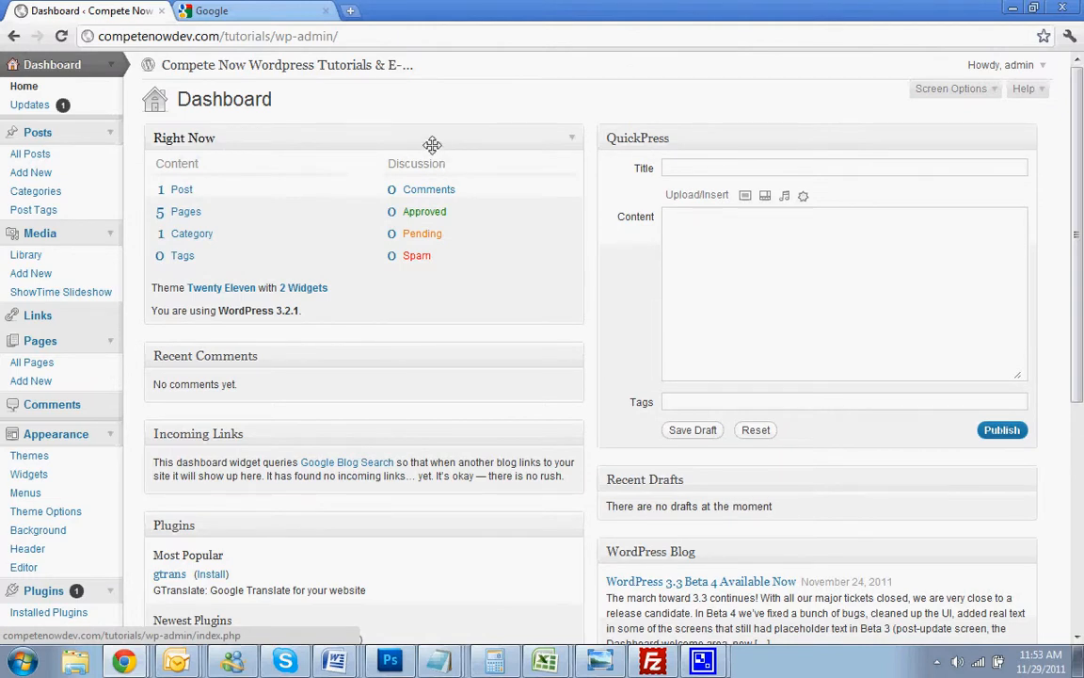
{"action": "mouse_move", "coordinate": [430, 188]}
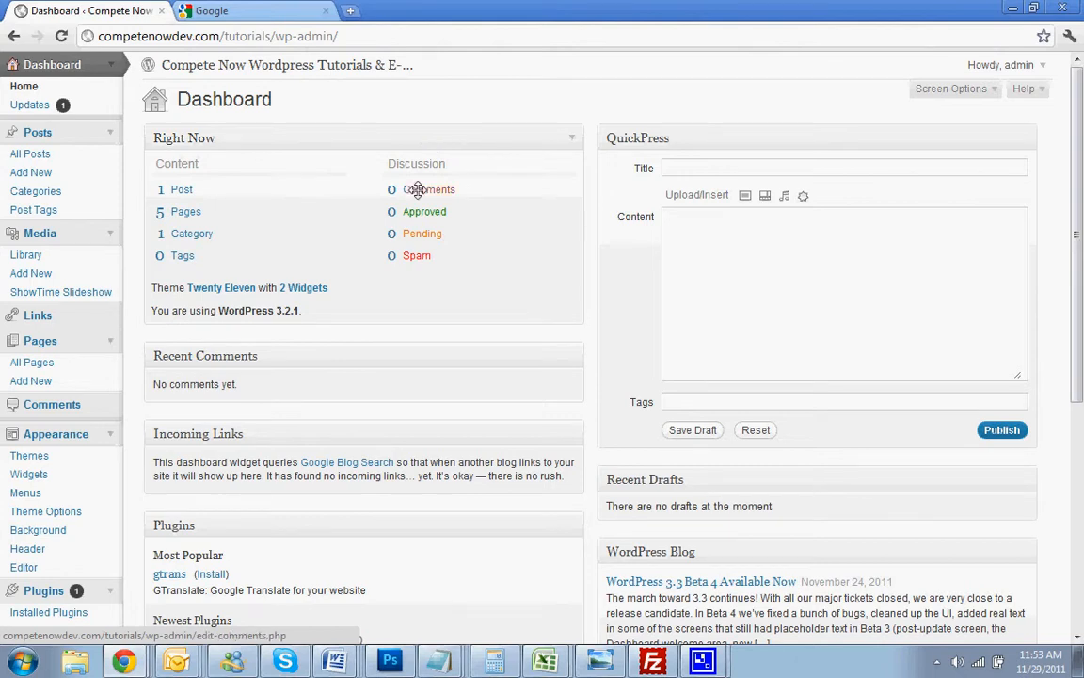
{"action": "mouse_move", "coordinate": [395, 233]}
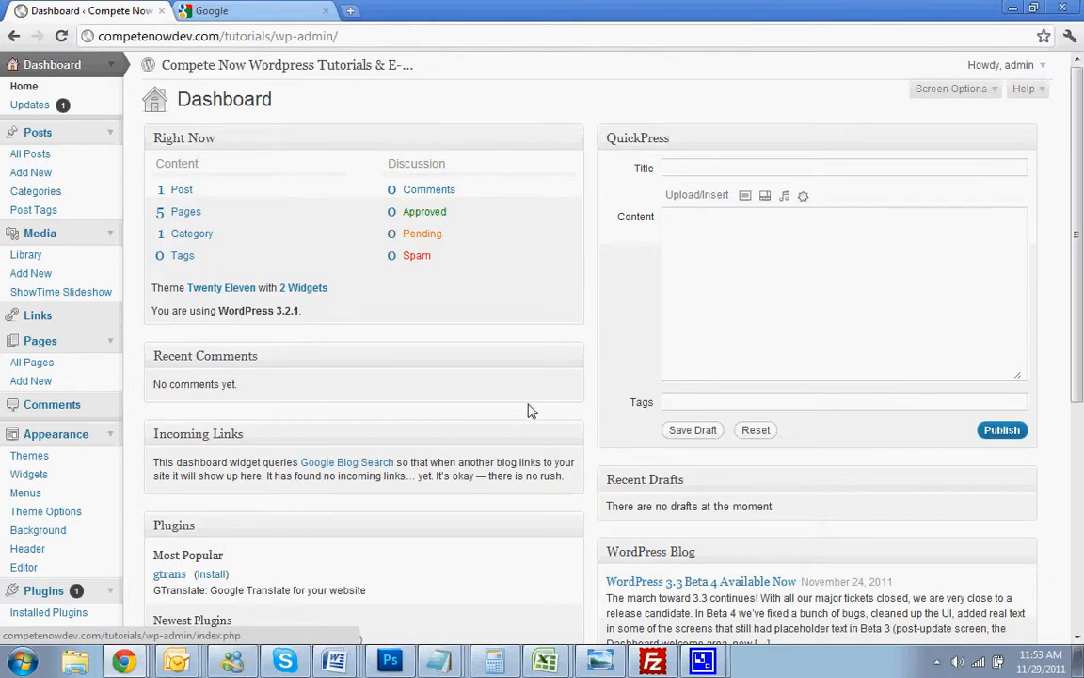
{"action": "scroll", "scroll_direction": "down", "scroll_amount": 3}
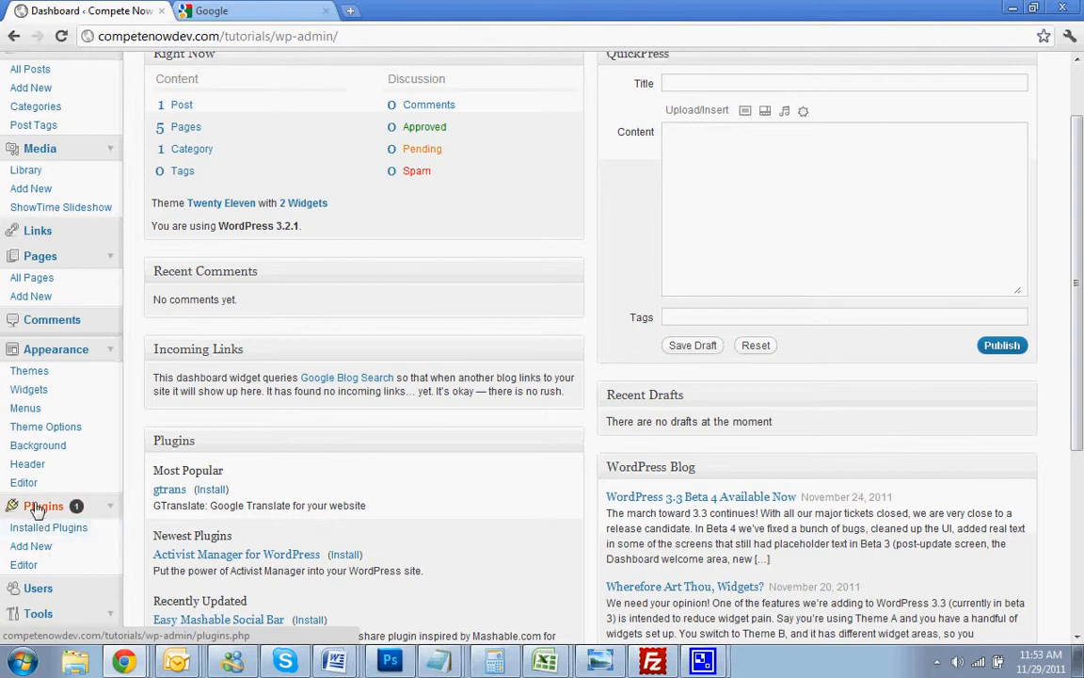
- Search the plugin installer for 'ultimate google analytics' via Plugins > Add New
{"action": "left_click", "coordinate": [30, 546]}
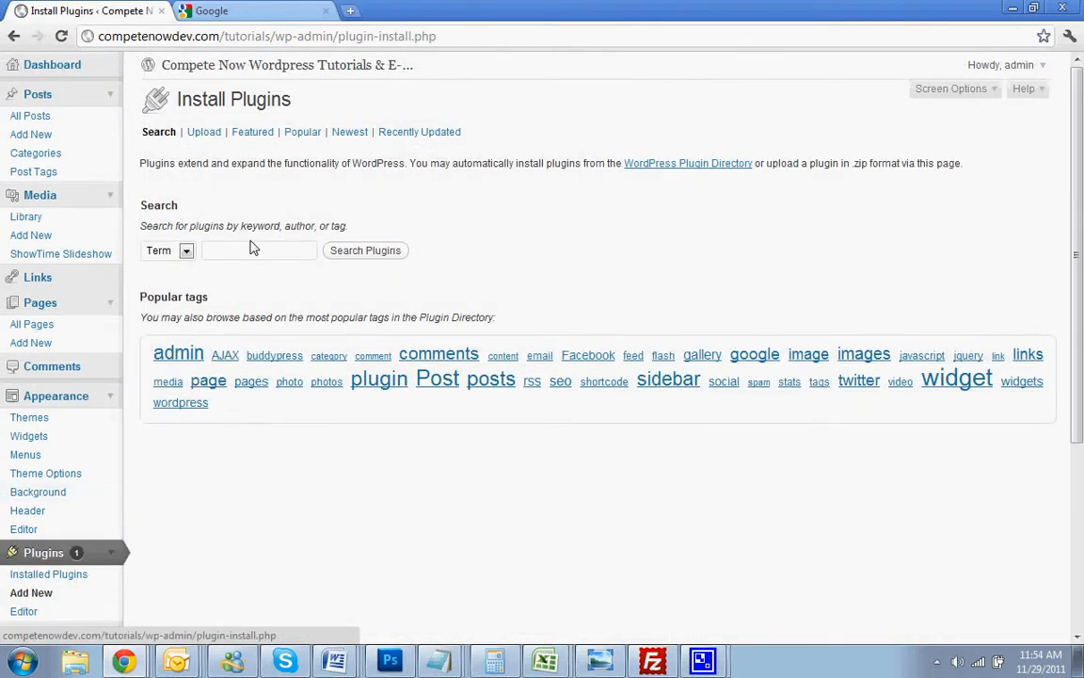
{"action": "type", "text": "ul"}
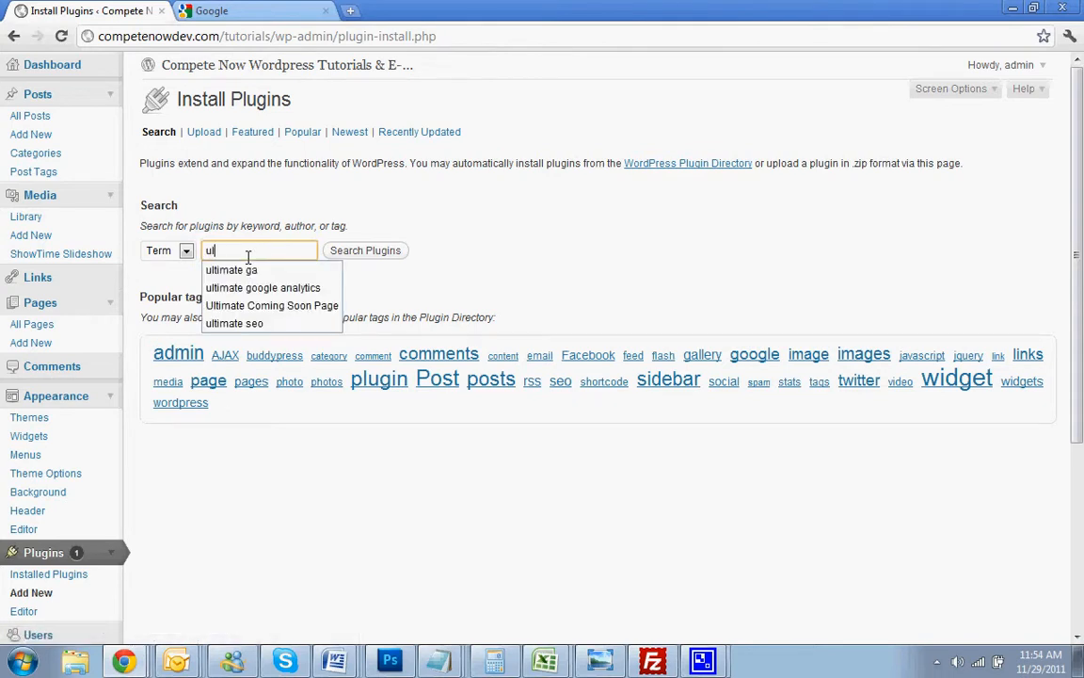
{"action": "left_click", "coordinate": [263, 286]}
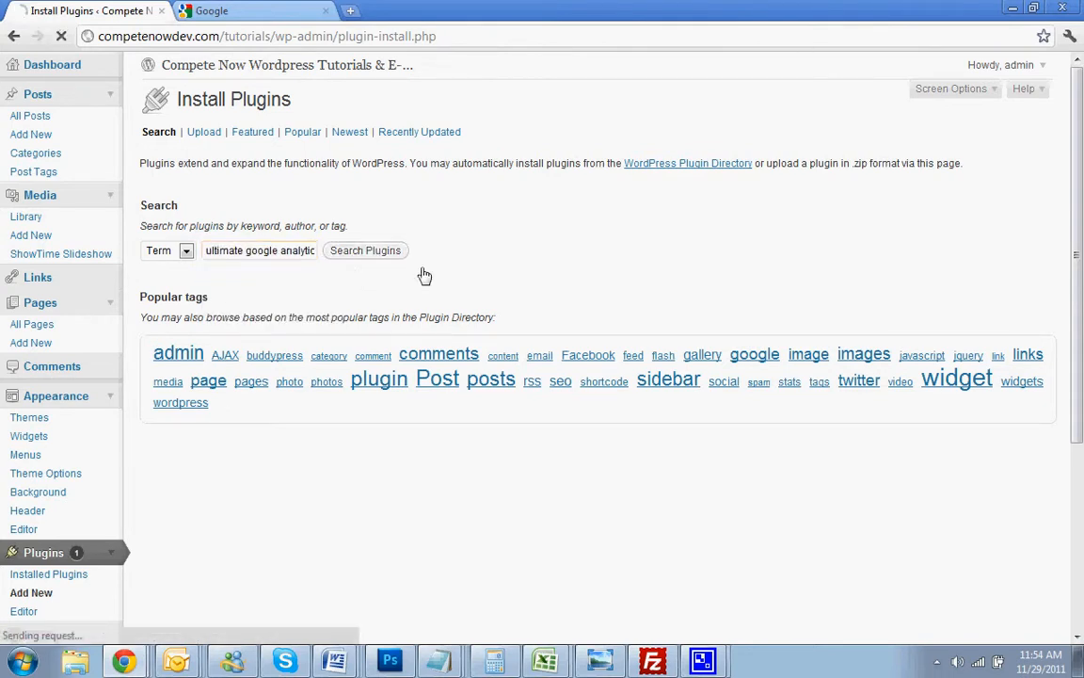
{"action": "left_click", "coordinate": [366, 249]}
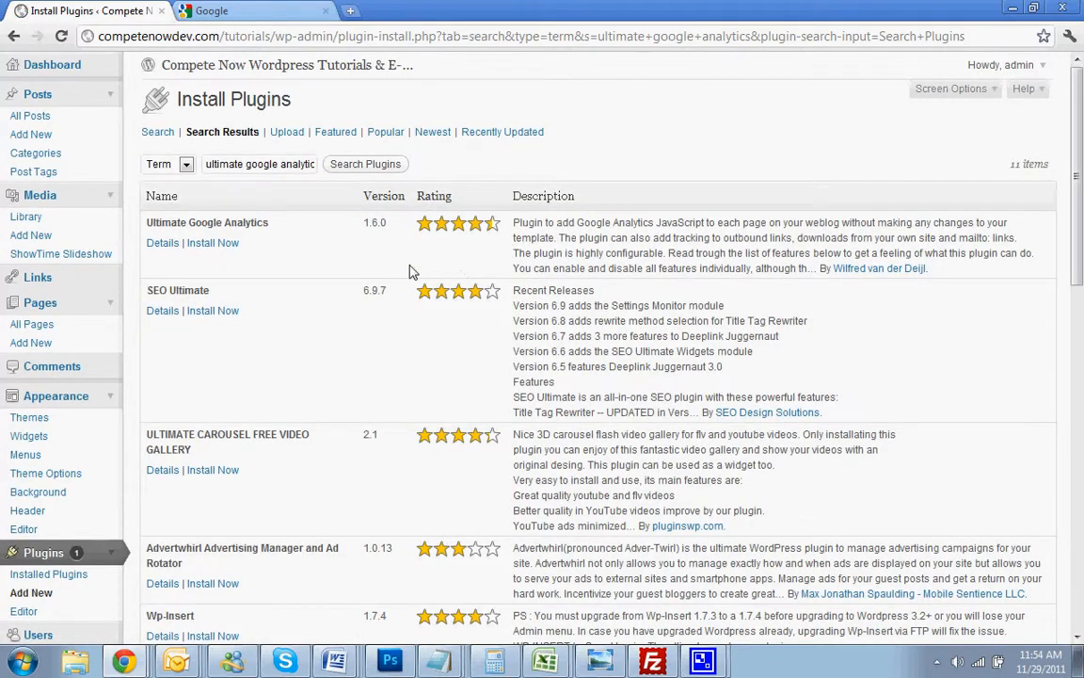
{"action": "mouse_move", "coordinate": [260, 297]}
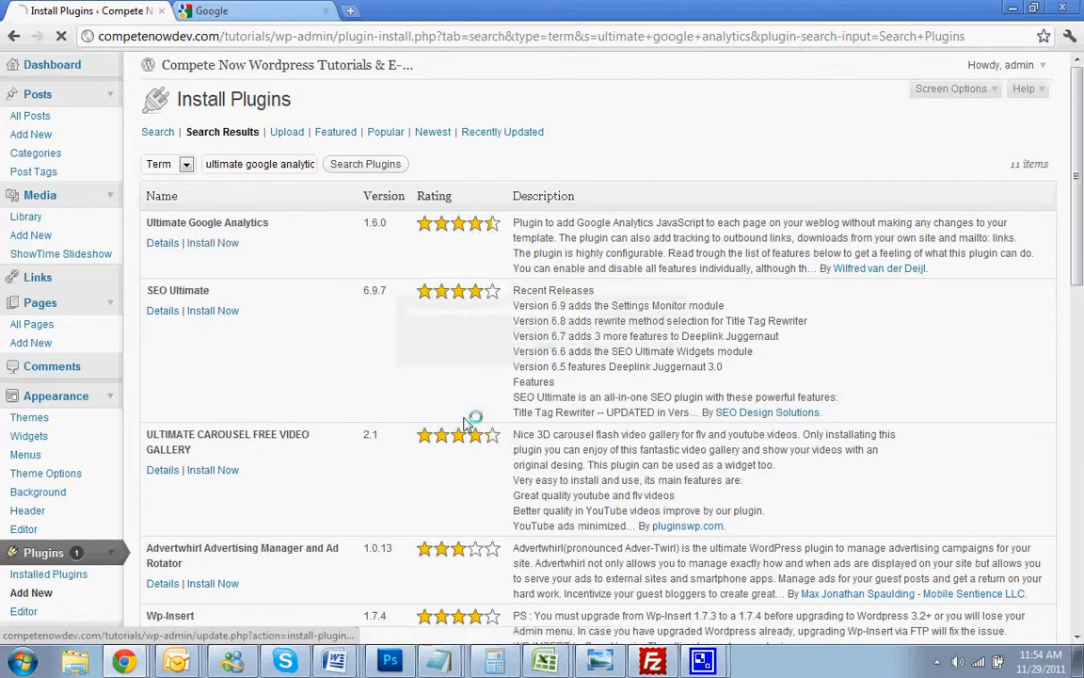
- Install and activate the Ultimate Google Analytics 1.6.0 plugin
{"action": "left_click", "coordinate": [213, 243]}
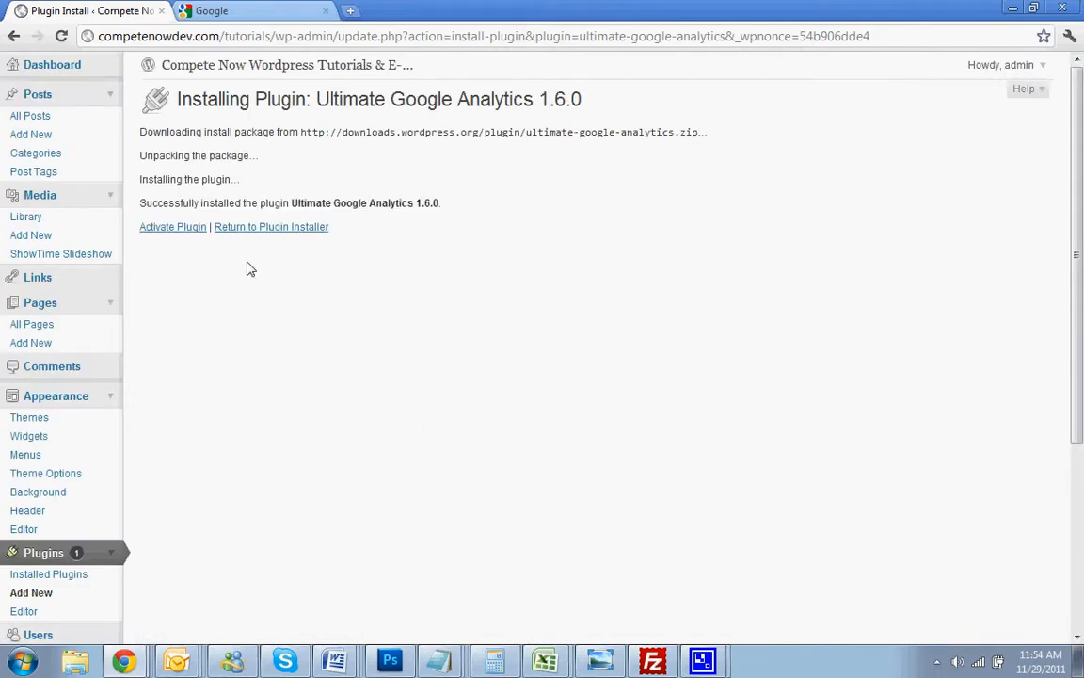
{"action": "left_click", "coordinate": [173, 226]}
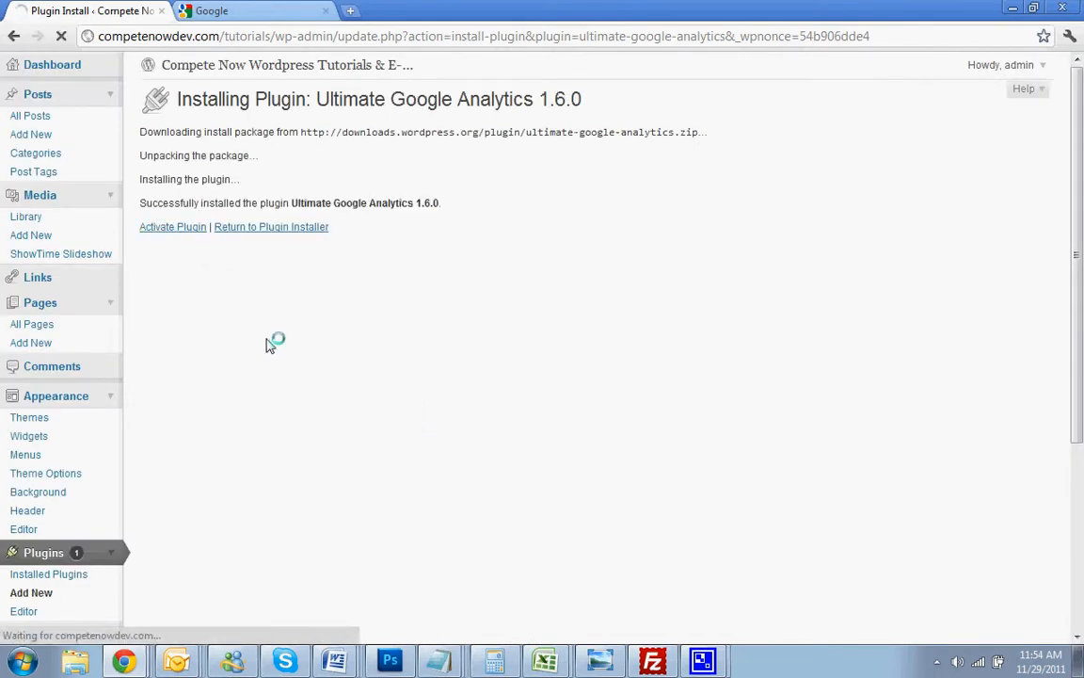
{"action": "left_click", "coordinate": [173, 226]}
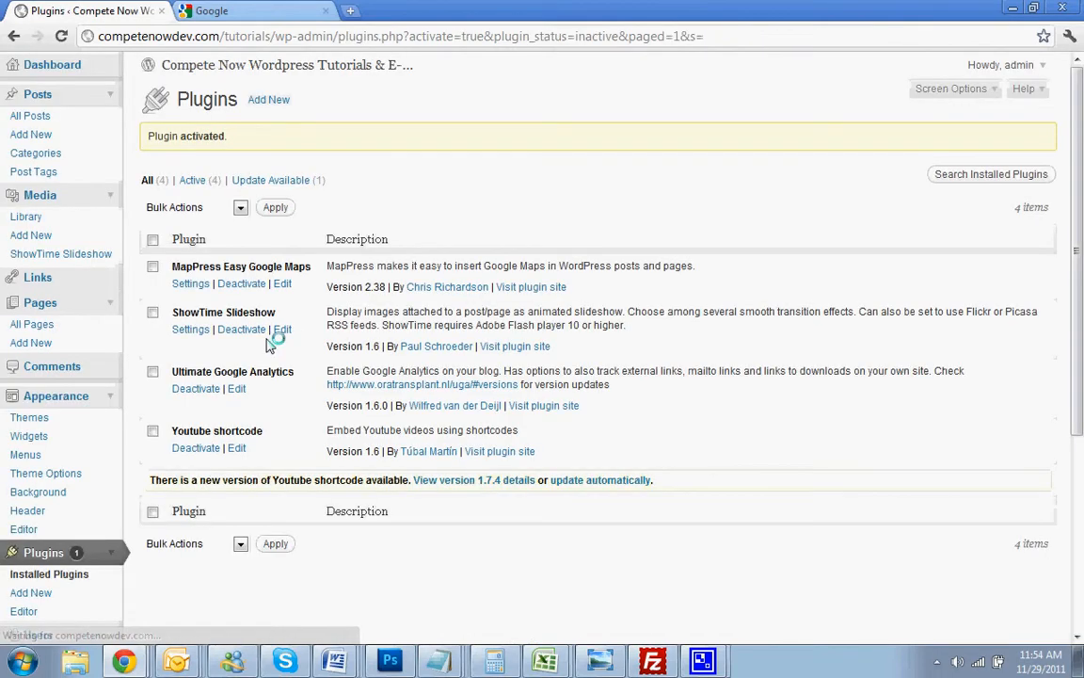
{"action": "scroll", "scroll_direction": "down", "scroll_amount": 3}
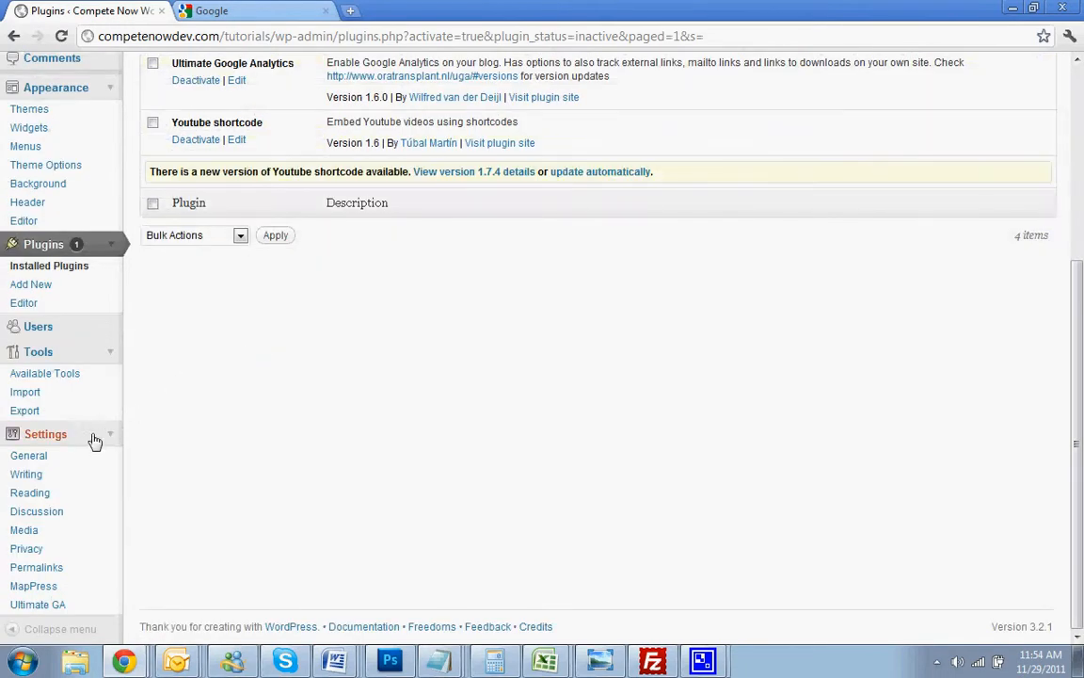
- Bring up the Ultimate GA settings page, then move over to the Google browser tab
{"action": "left_click", "coordinate": [37, 604]}
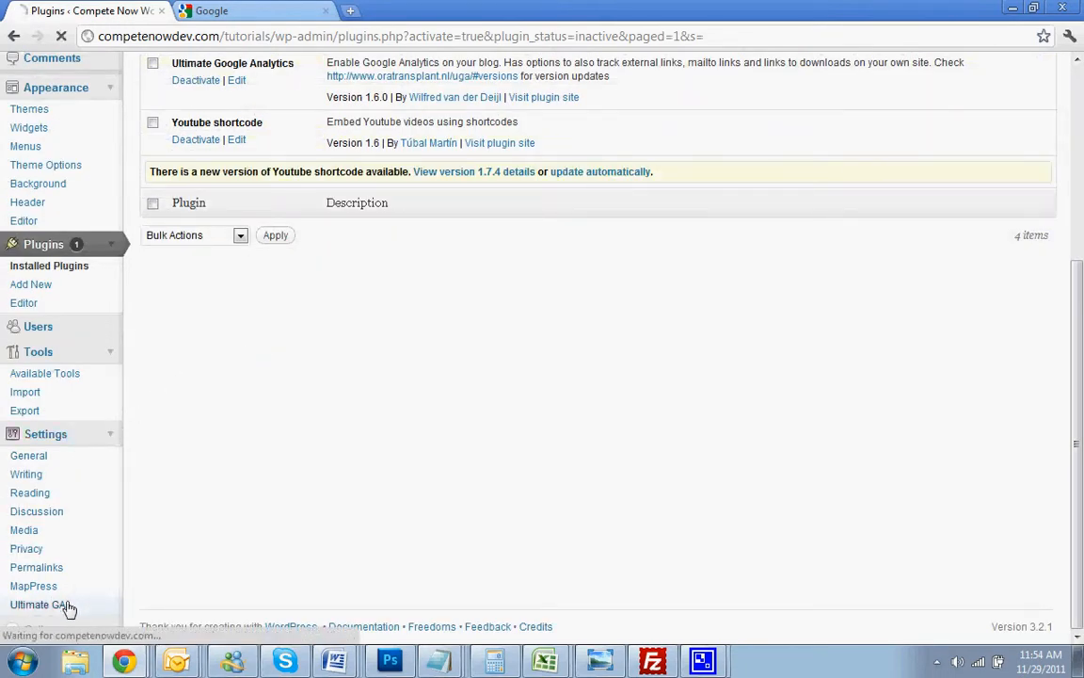
{"action": "left_click", "coordinate": [41, 604]}
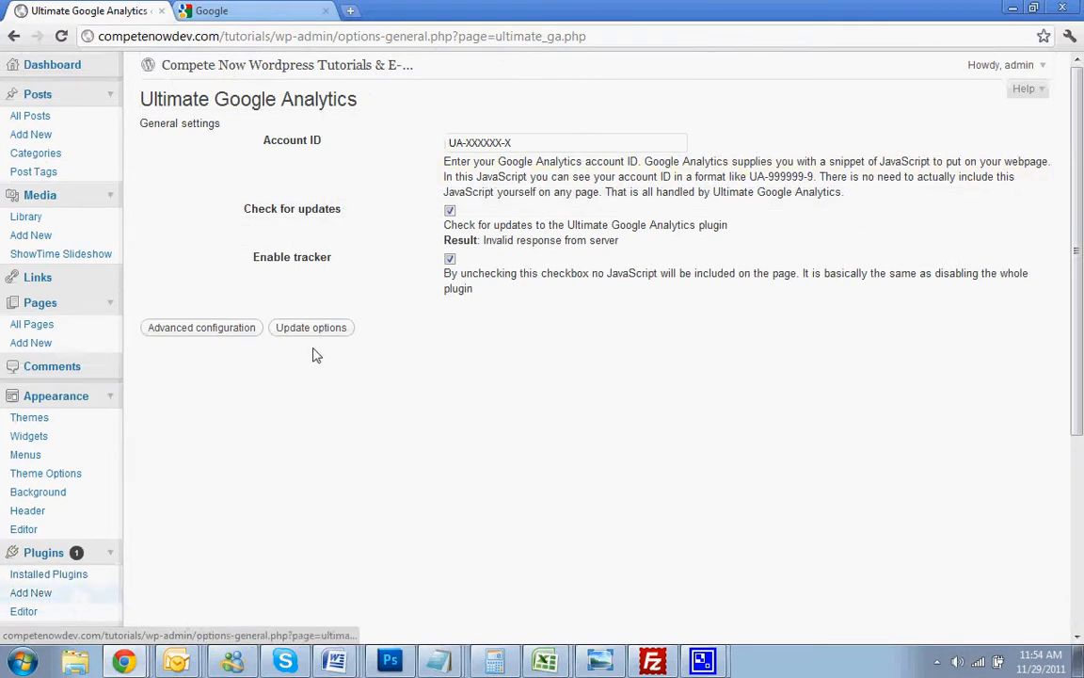
{"action": "left_click", "coordinate": [471, 143]}
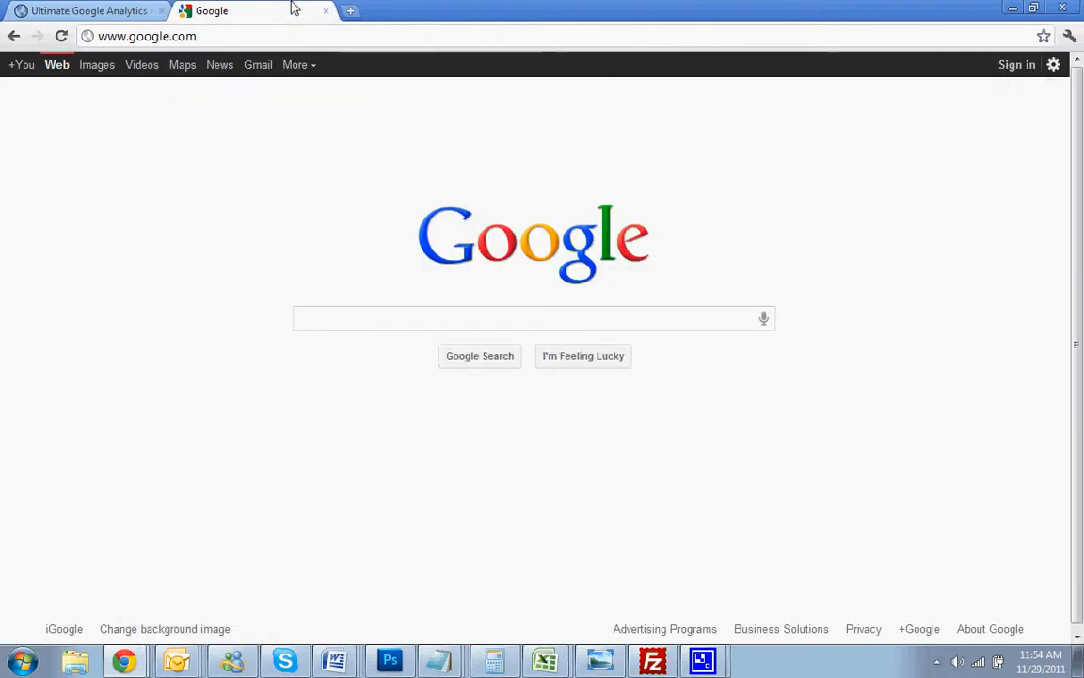
- Search Google for 'analytics' and reach the Google Analytics sign-in page via Access Analytics
{"action": "type", "text": "anal"}
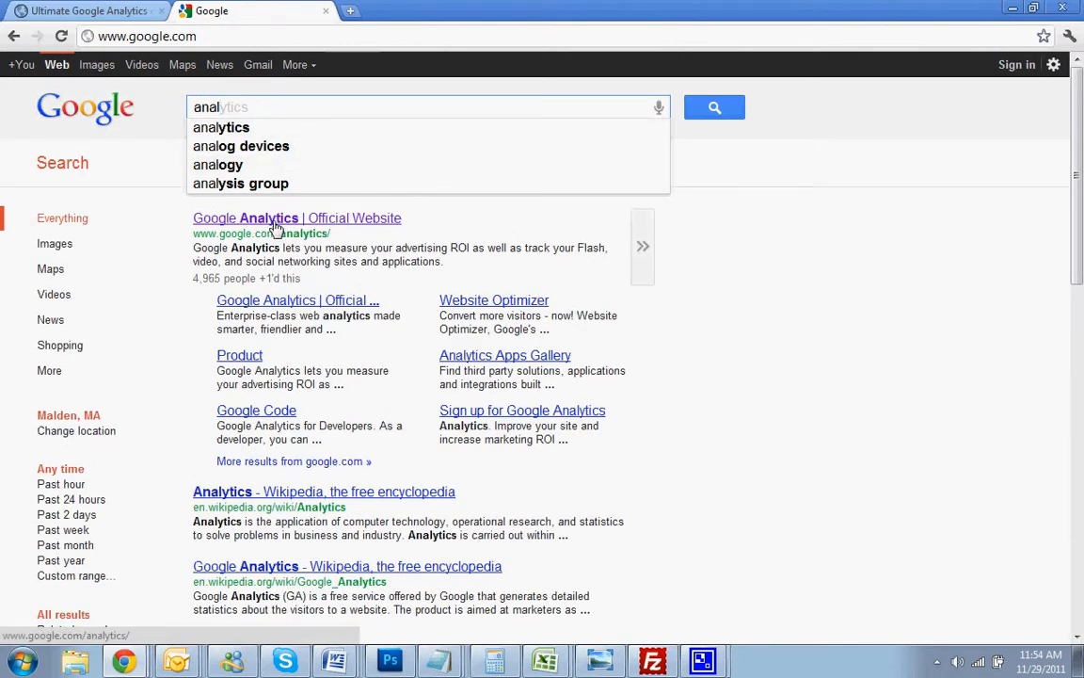
{"action": "left_click", "coordinate": [298, 218]}
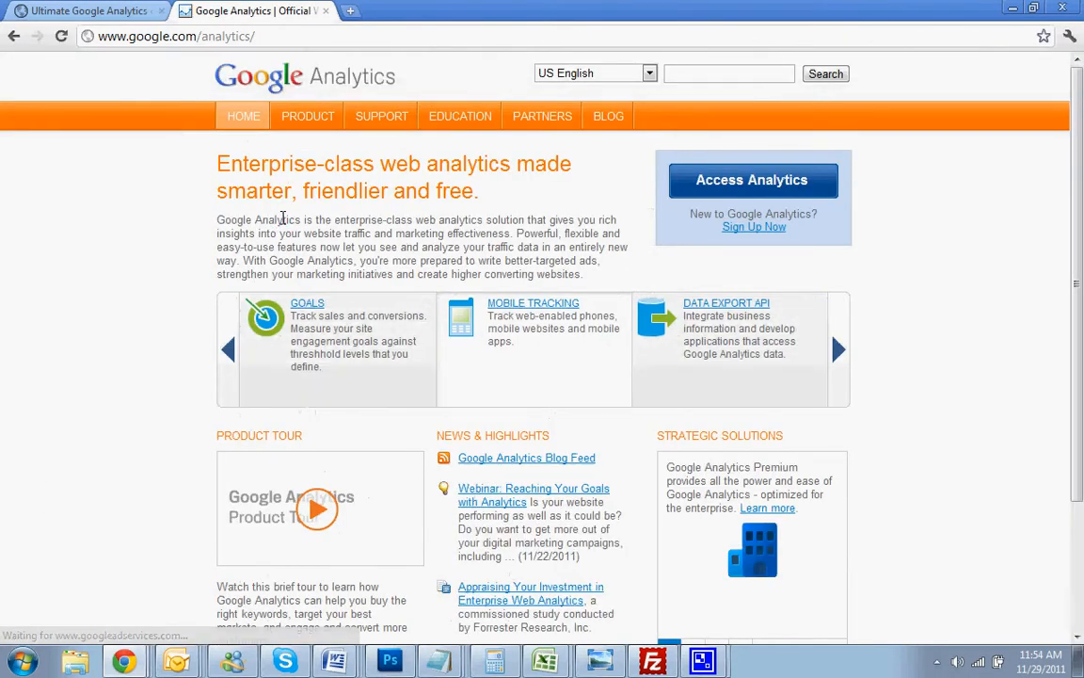
{"action": "left_click", "coordinate": [751, 181]}
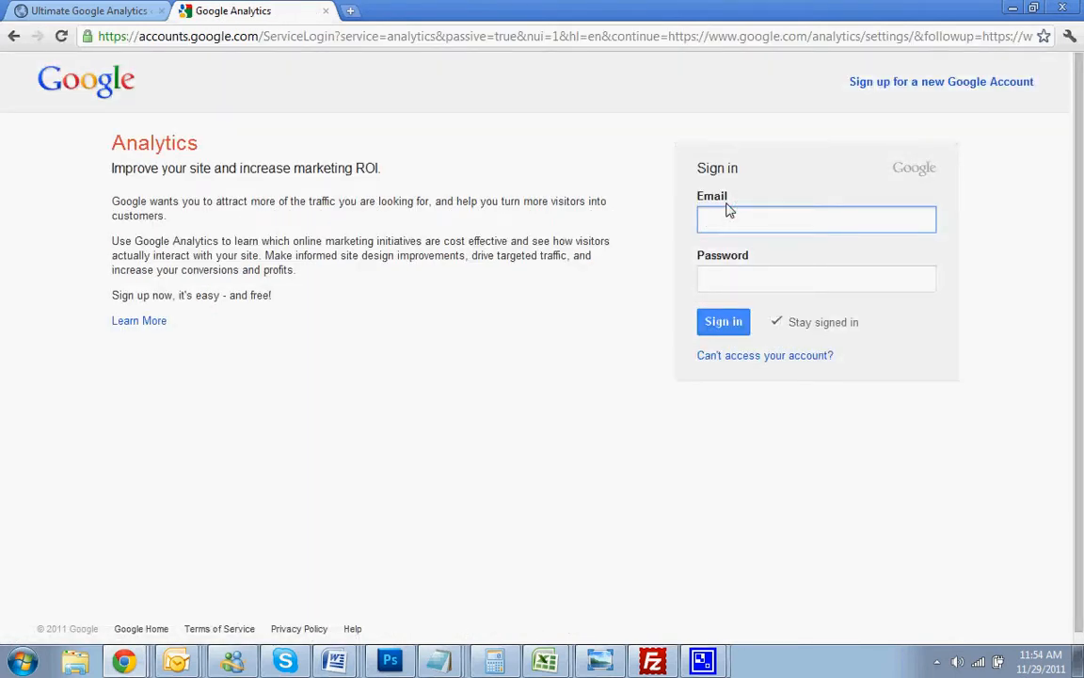
- Sign in with the remembered account address to reach the Compete Now 2 profiles overview
{"action": "type", "text": "ddn"}
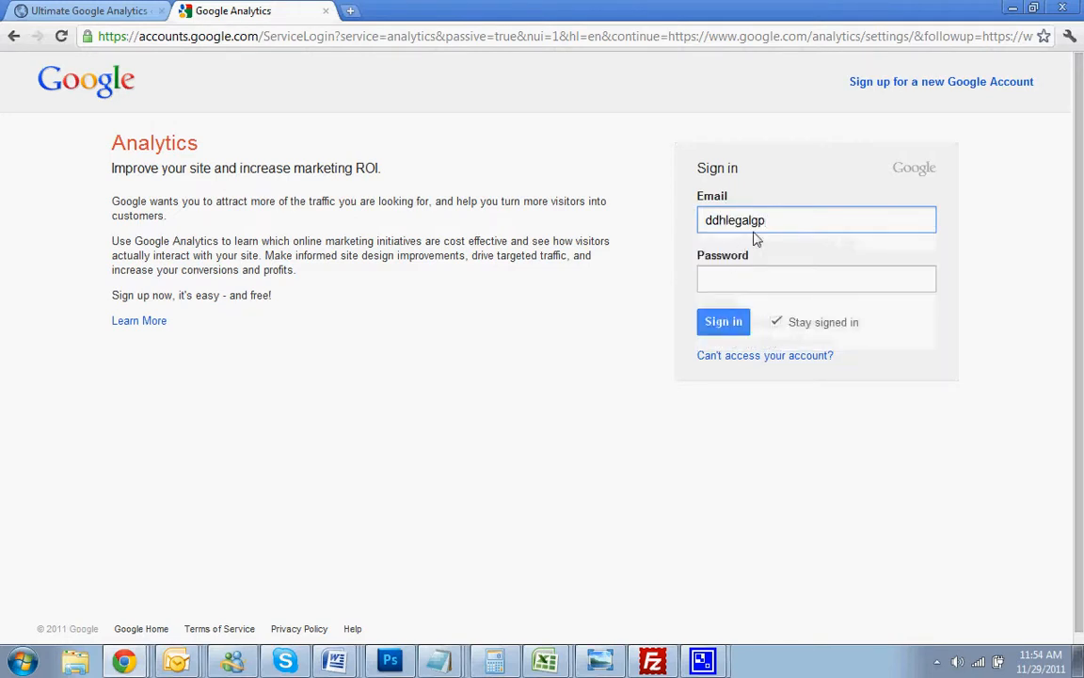
{"action": "type", "text": "dd"}
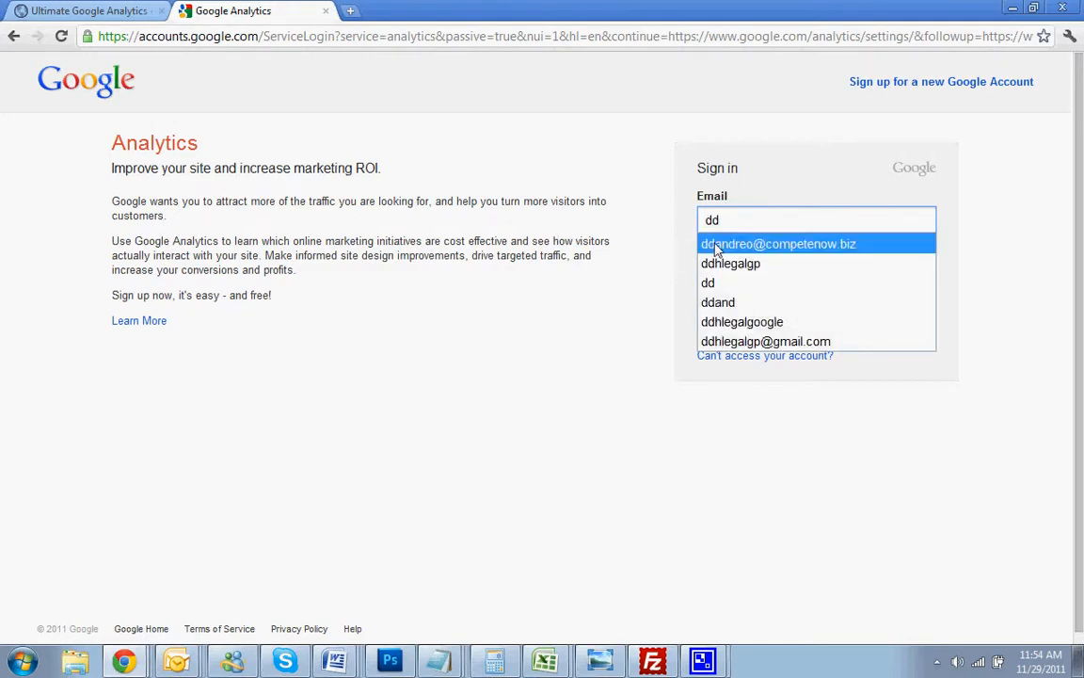
{"action": "left_click", "coordinate": [780, 244]}
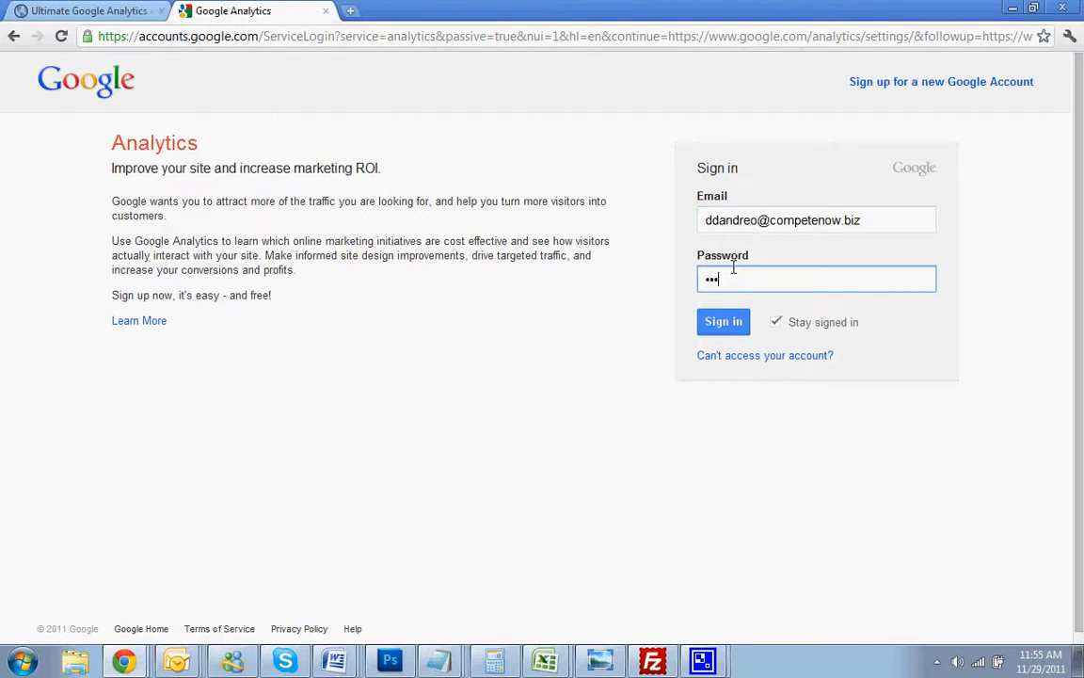
{"action": "left_click", "coordinate": [723, 320]}
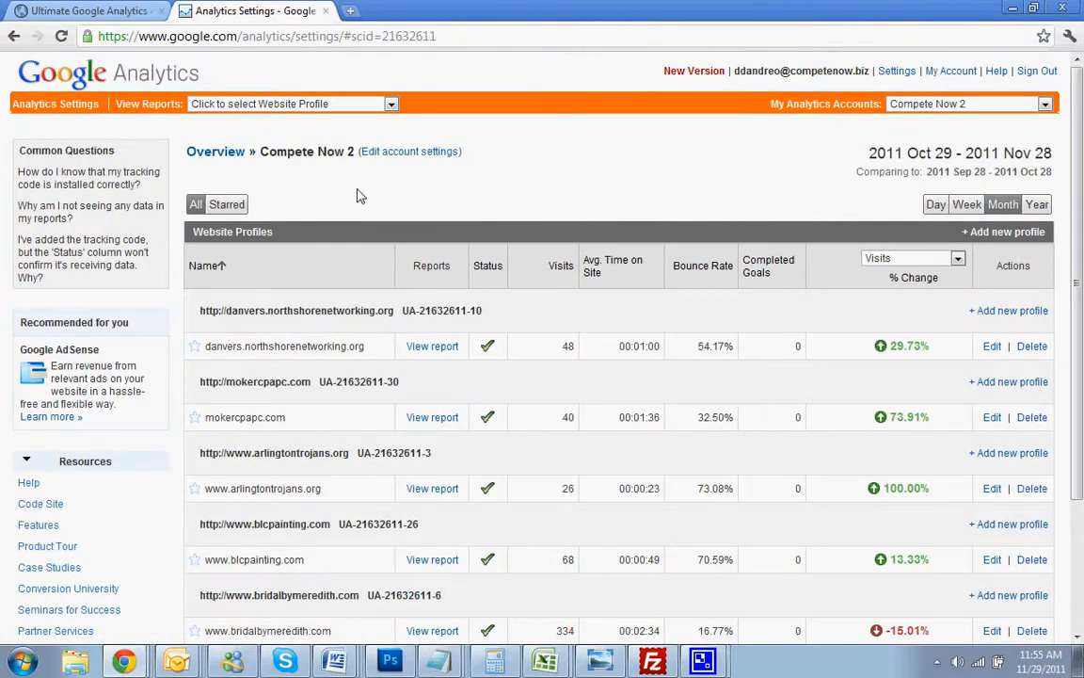
- Start a new website profile and fetch the site address from the WordPress settings tab
{"action": "scroll", "scroll_direction": "down", "scroll_amount": 3}
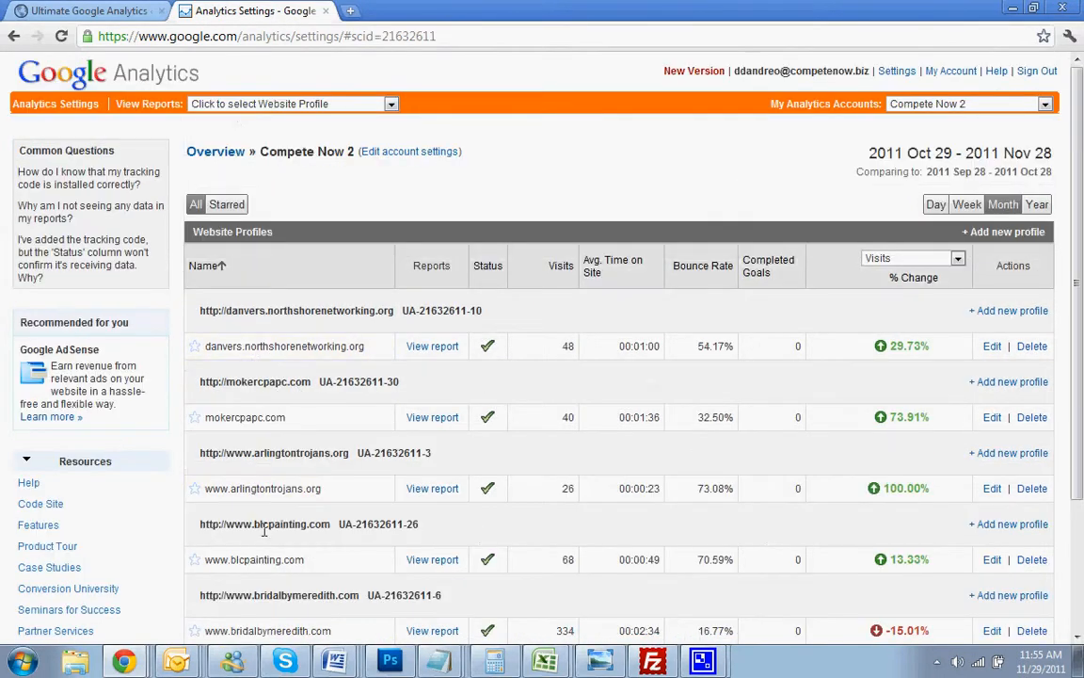
{"action": "scroll", "scroll_direction": "down", "scroll_amount": 3}
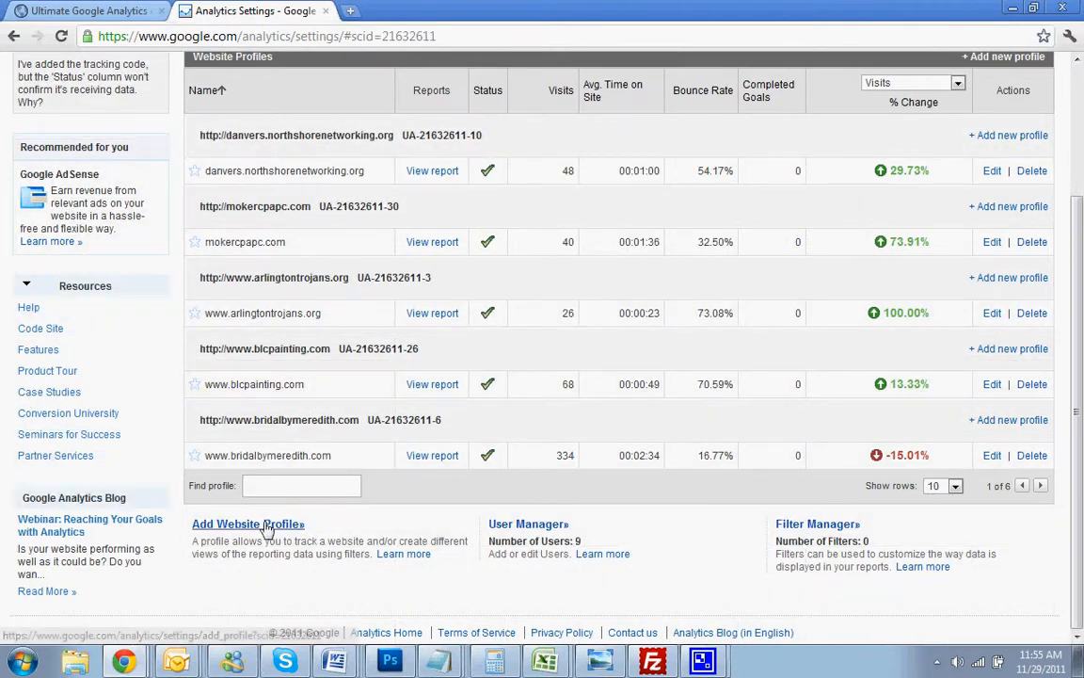
{"action": "left_click", "coordinate": [249, 523]}
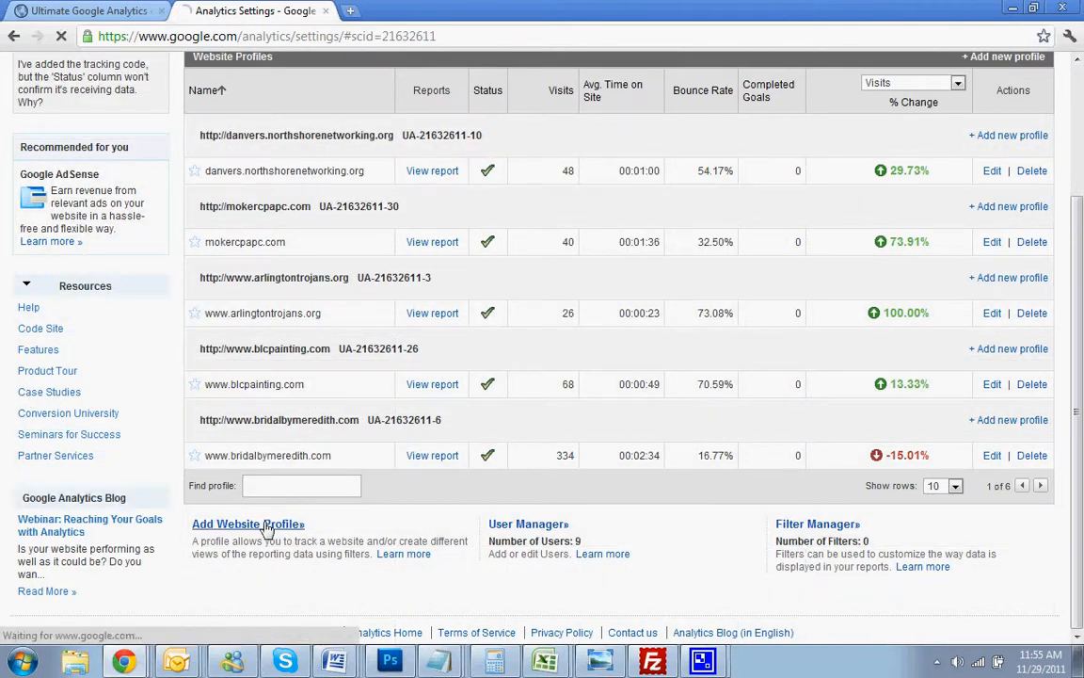
{"action": "left_click", "coordinate": [248, 523]}
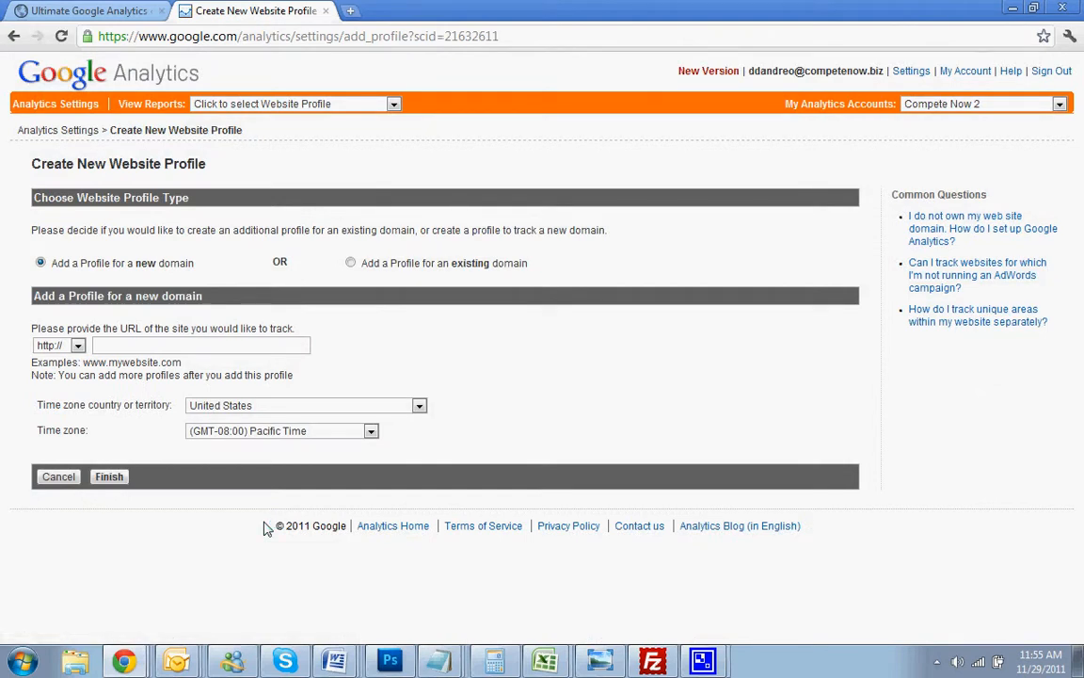
{"action": "left_click", "coordinate": [201, 347]}
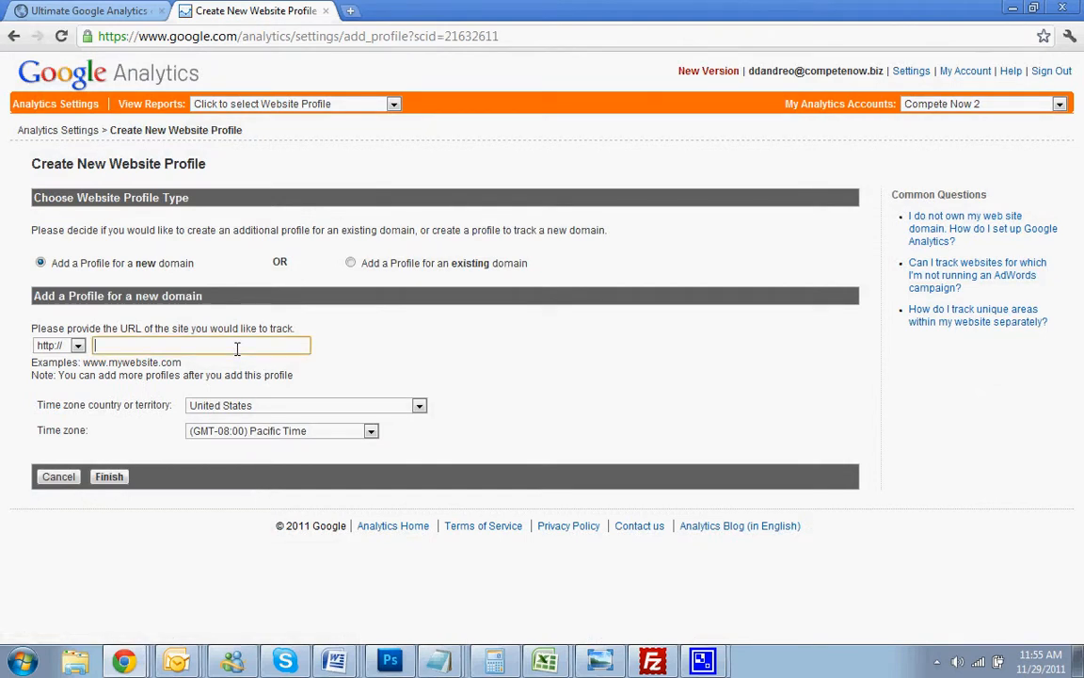
{"action": "left_click", "coordinate": [85, 11]}
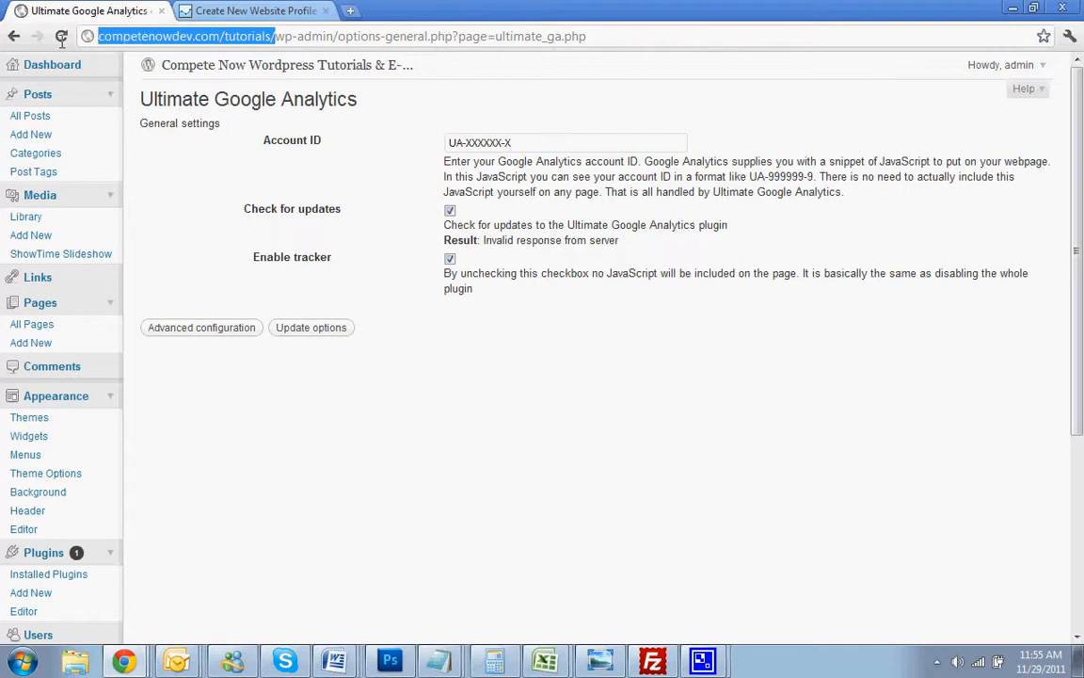
{"action": "left_click", "coordinate": [254, 12]}
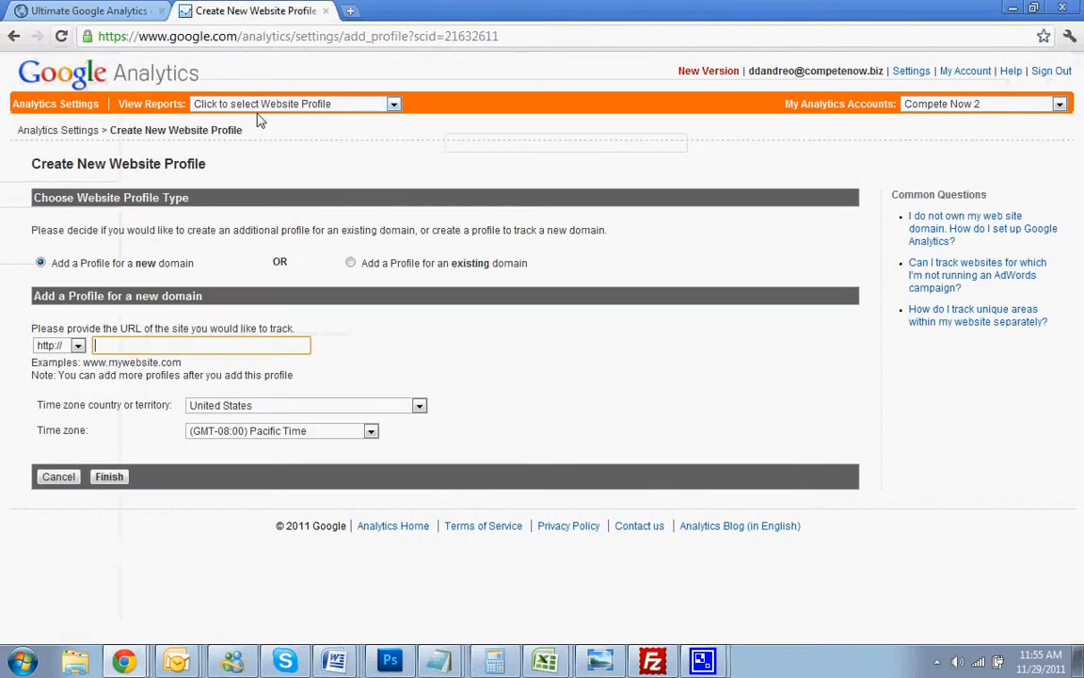
{"action": "type", "text": "http://competenowdev.com/tutorials/"}
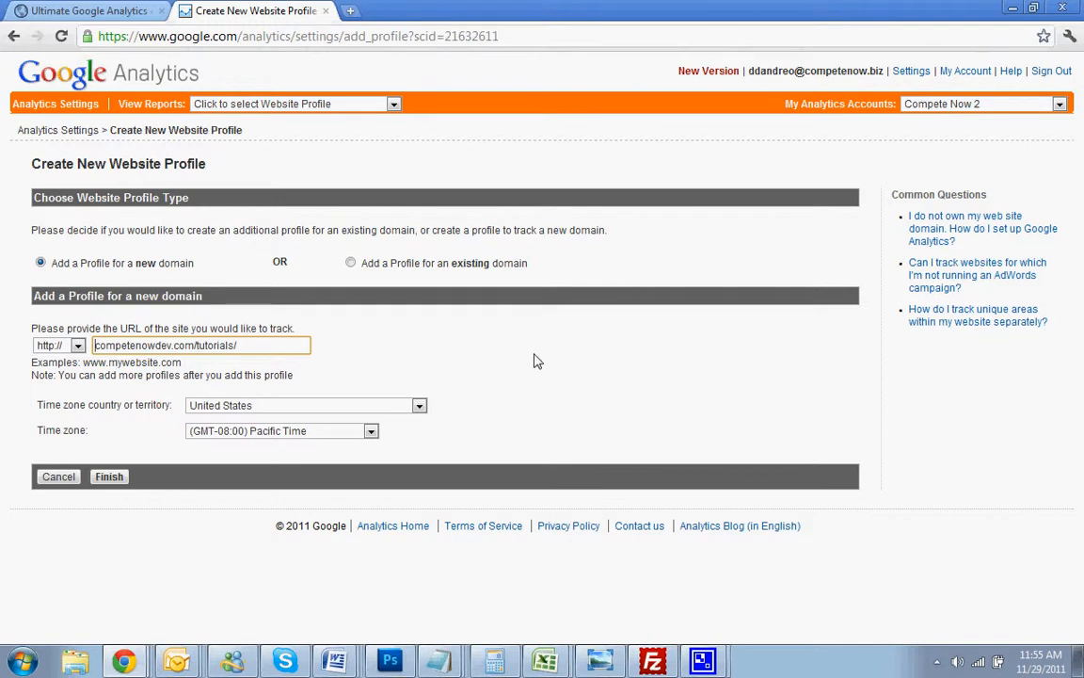
{"action": "left_click", "coordinate": [369, 430]}
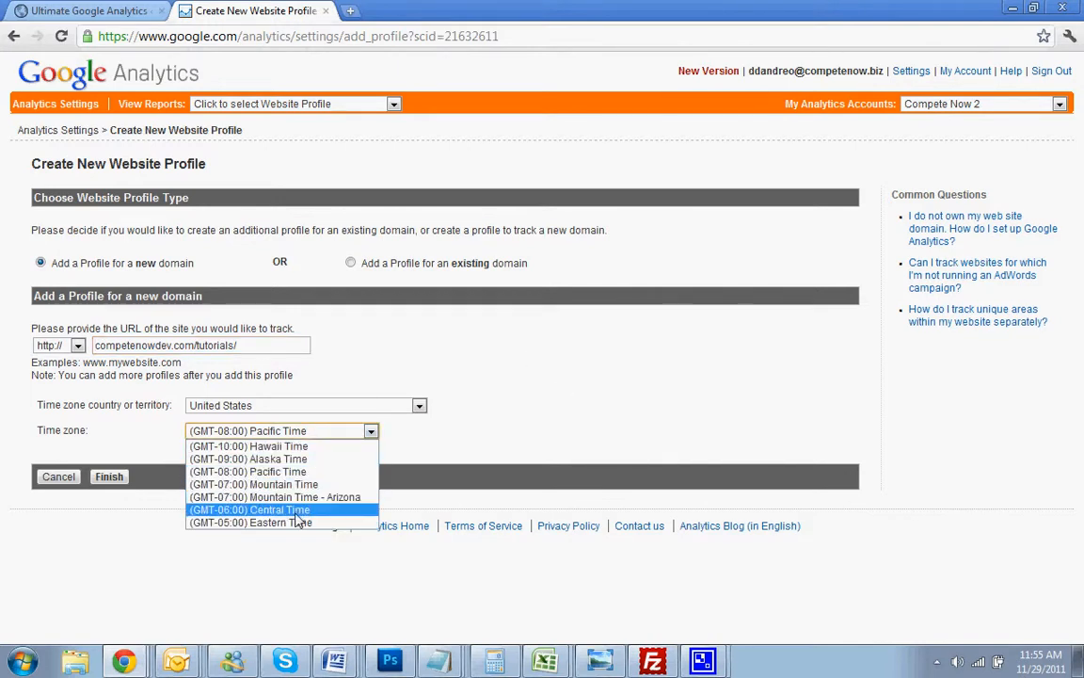
{"action": "left_click", "coordinate": [249, 524]}
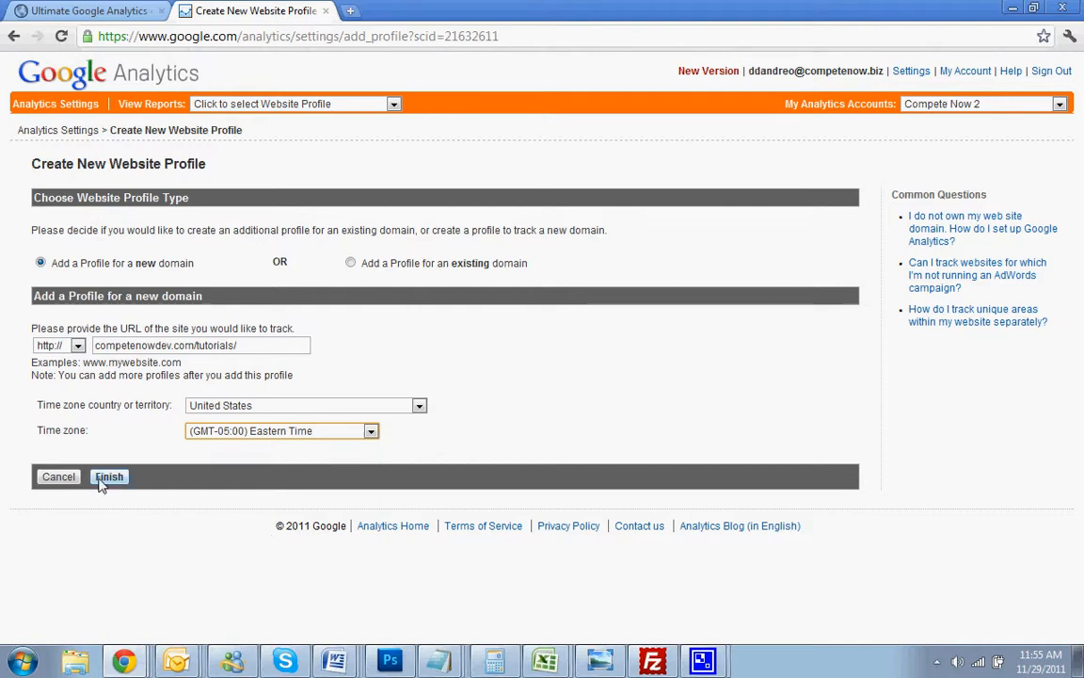
{"action": "left_click", "coordinate": [109, 476]}
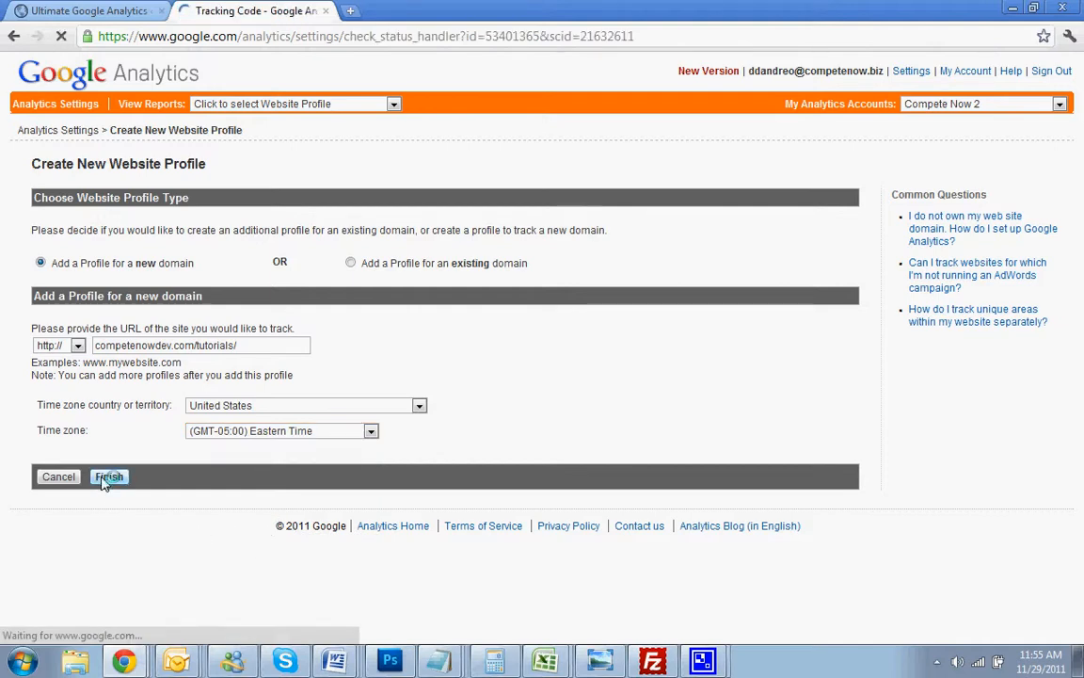
{"action": "left_click", "coordinate": [109, 476]}
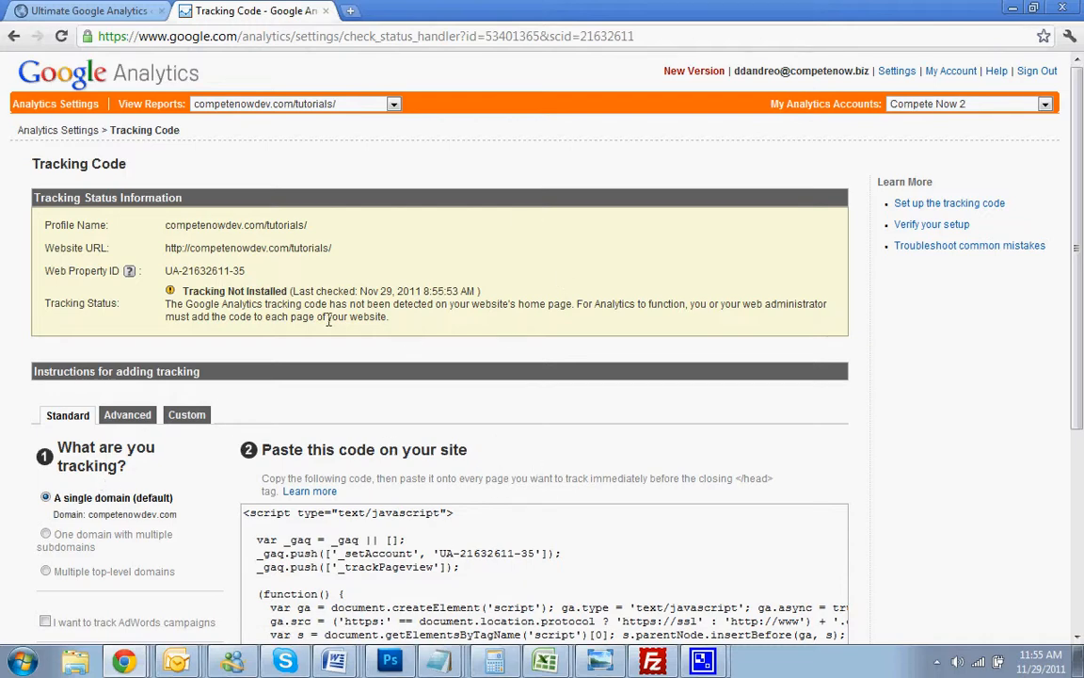
{"action": "scroll", "scroll_direction": "down", "scroll_amount": 3}
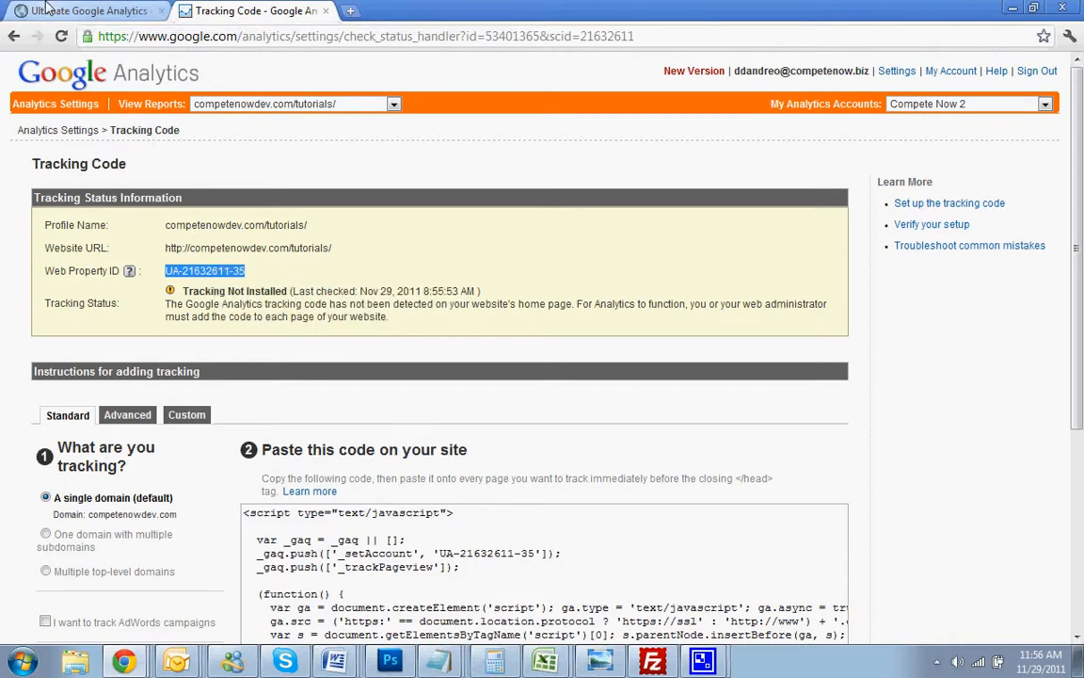
{"action": "left_click", "coordinate": [85, 11]}
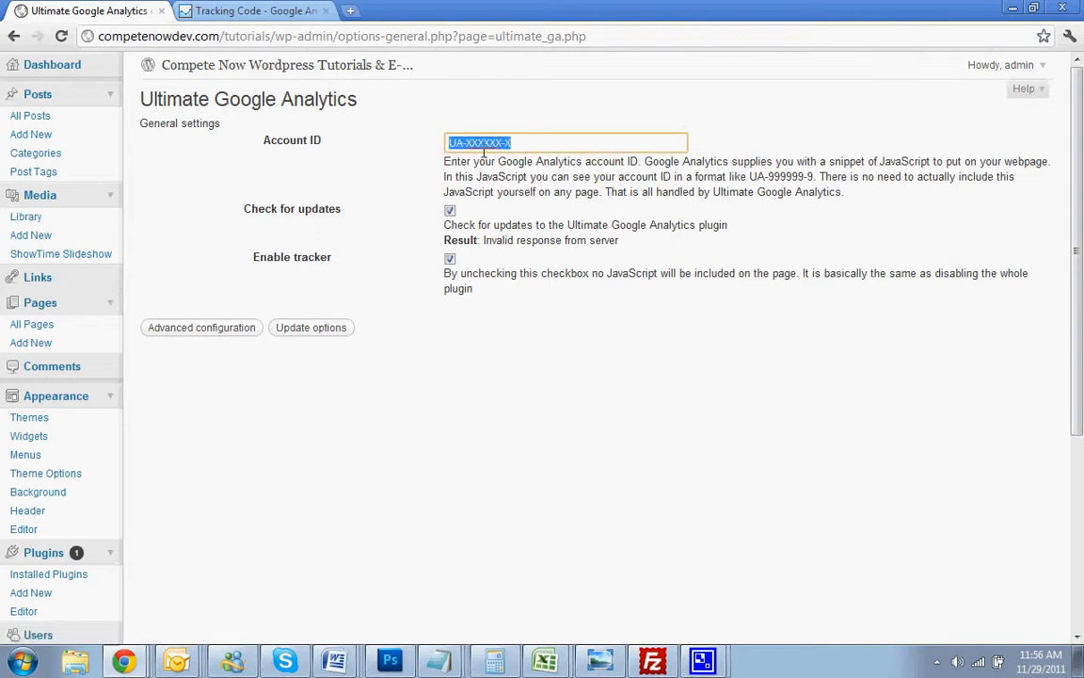
{"action": "type", "text": "UA-21632611-35"}
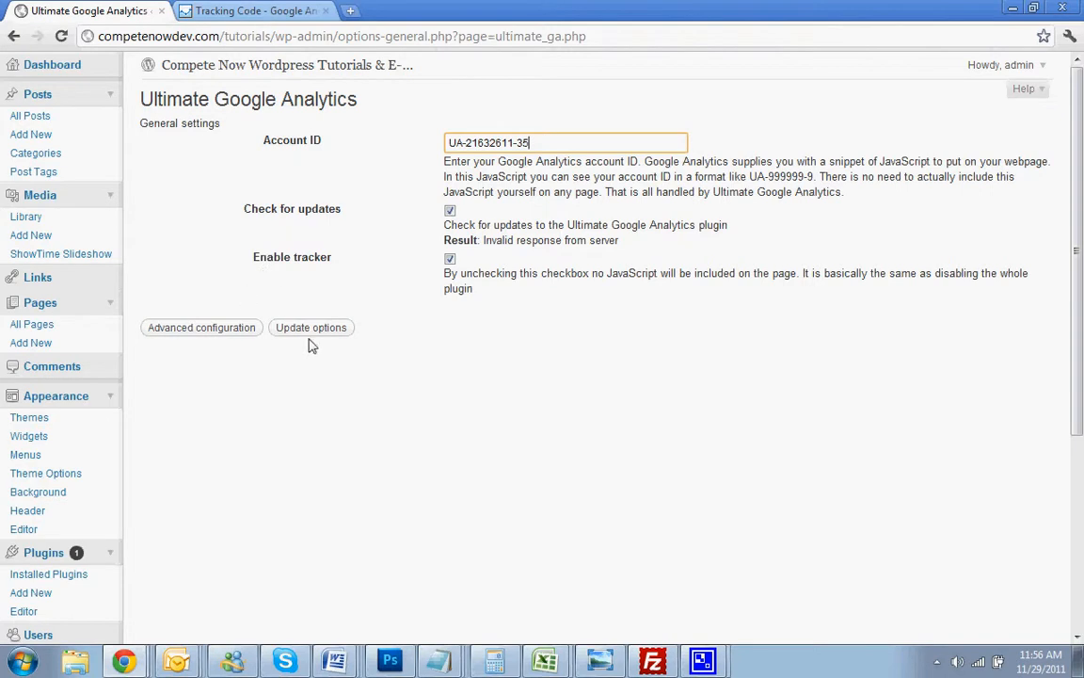
{"action": "left_click", "coordinate": [313, 327]}
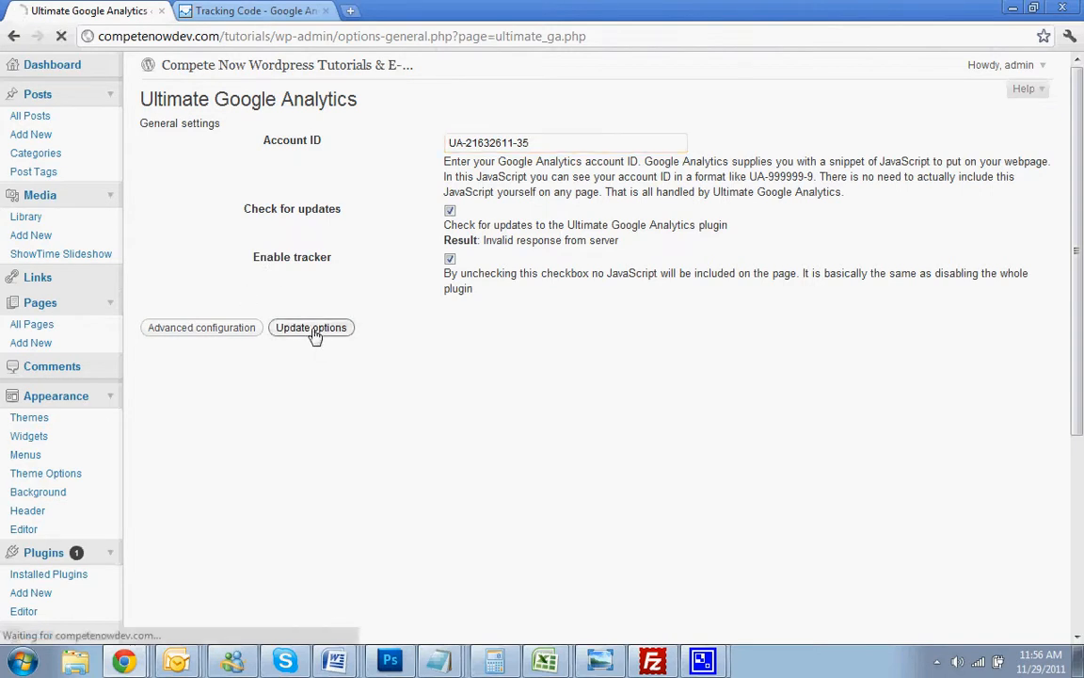
{"action": "left_click", "coordinate": [313, 328]}
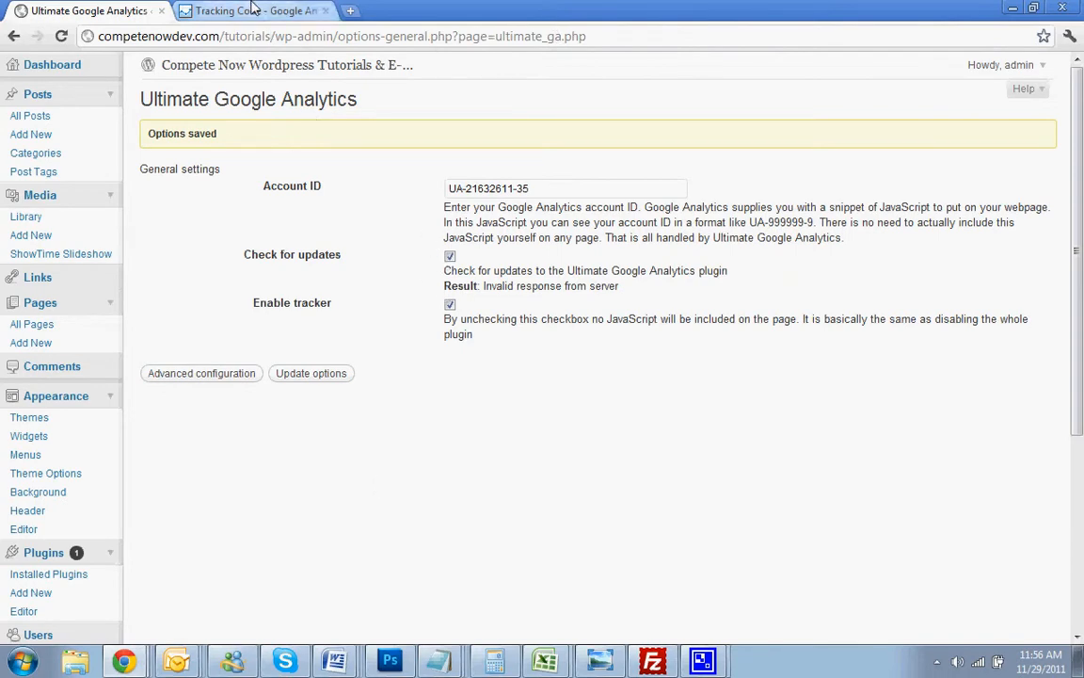
{"action": "left_click", "coordinate": [255, 11]}
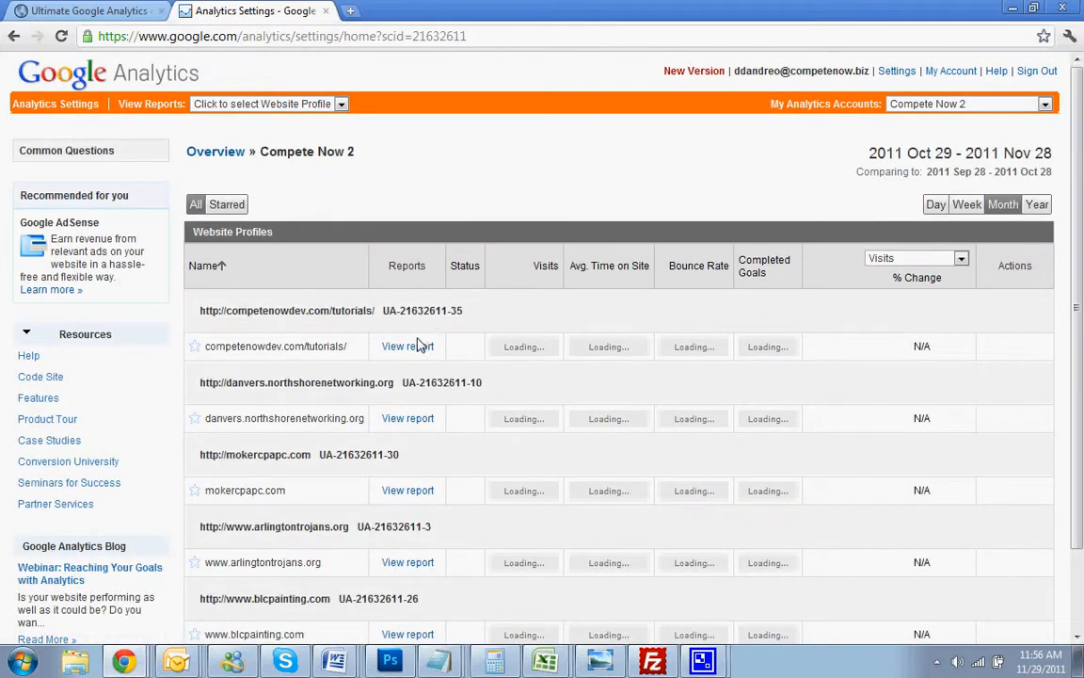
- View the tutorials profile report in the new Analytics version, then check the live tutorials homepage
{"action": "left_click", "coordinate": [406, 347]}
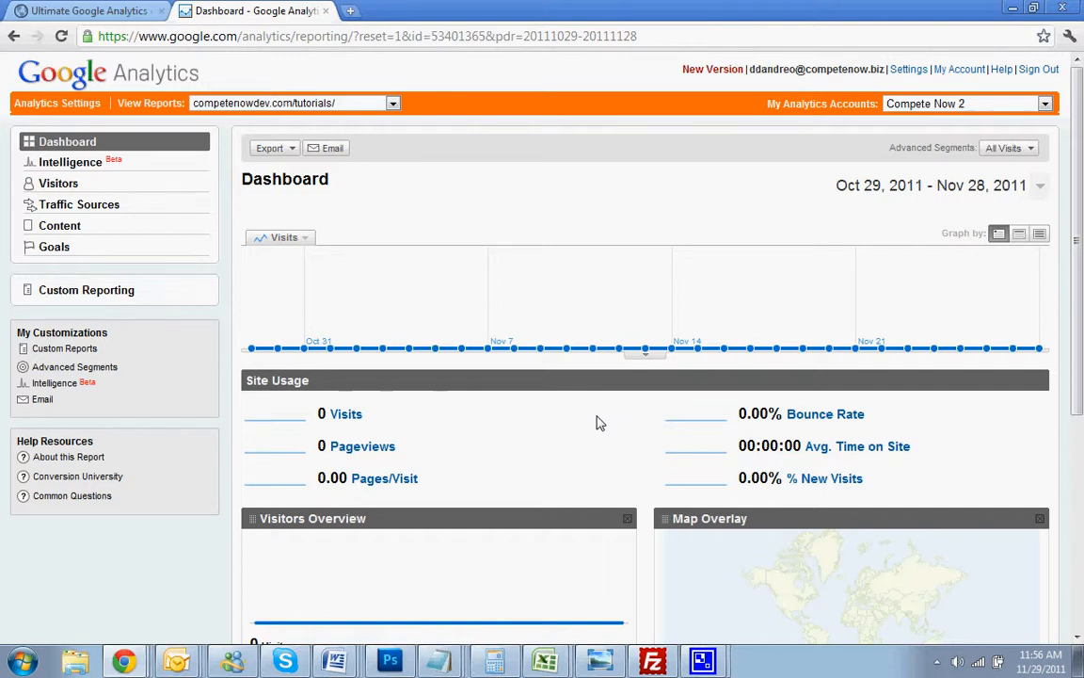
{"action": "mouse_move", "coordinate": [631, 8]}
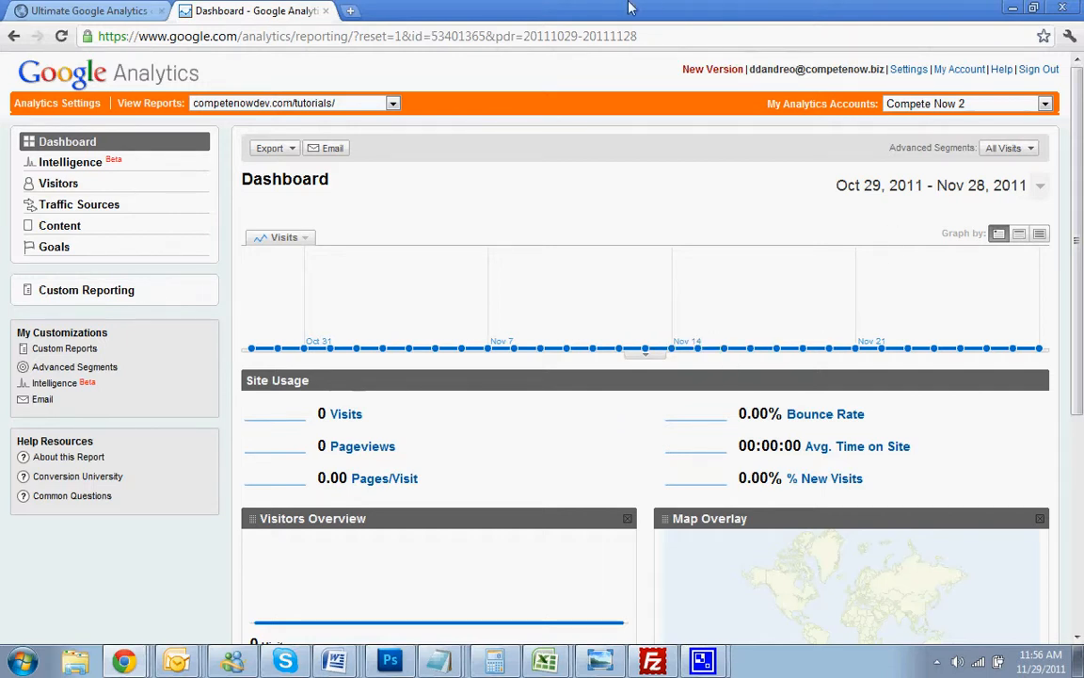
{"action": "mouse_move", "coordinate": [711, 70]}
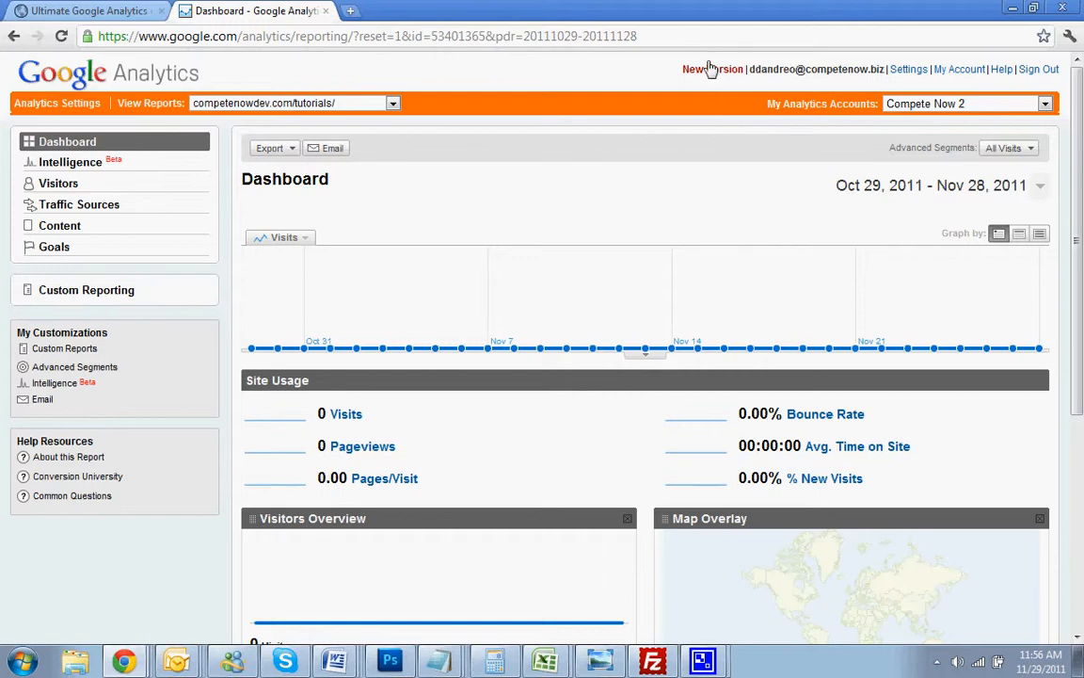
{"action": "left_click", "coordinate": [694, 68]}
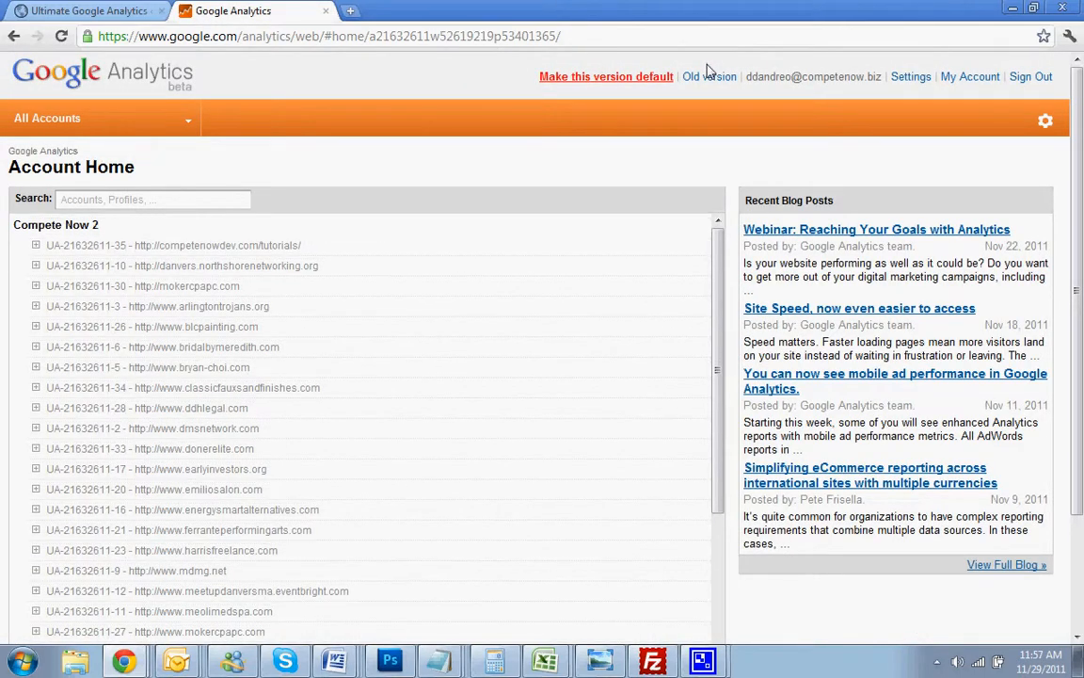
{"action": "mouse_move", "coordinate": [659, 207]}
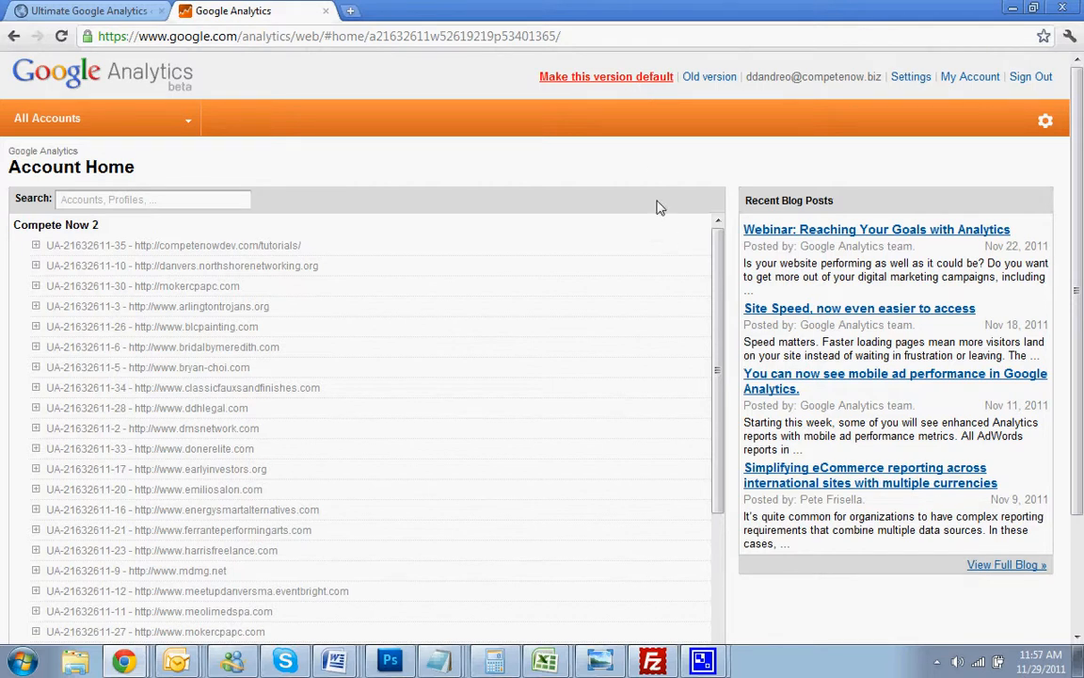
{"action": "mouse_move", "coordinate": [689, 317]}
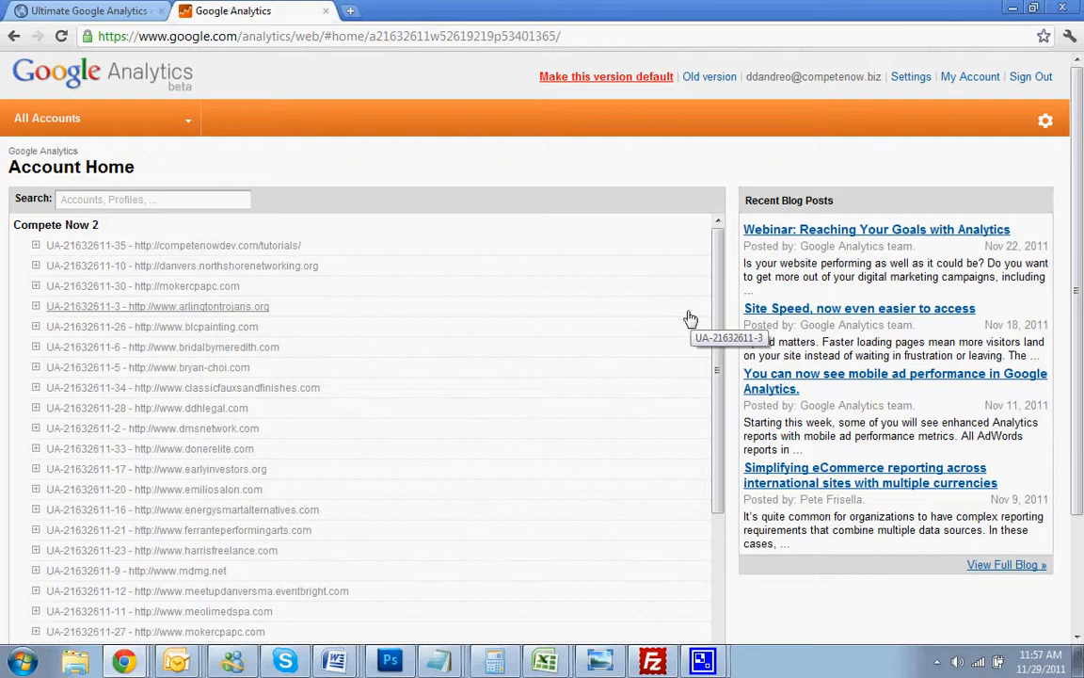
{"action": "left_click", "coordinate": [85, 12]}
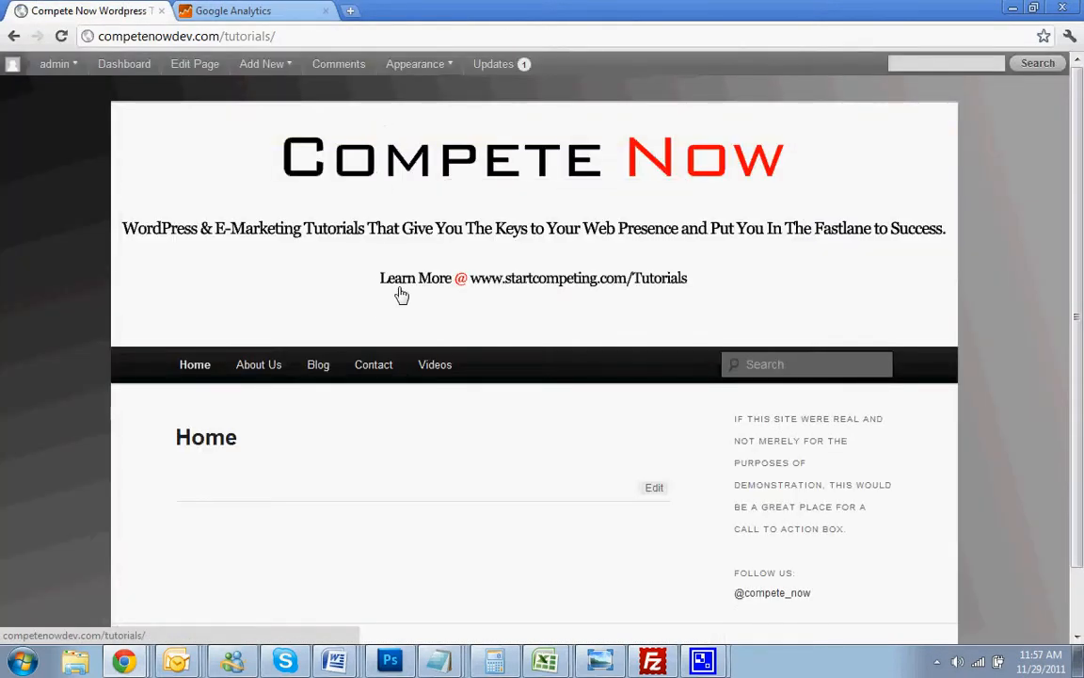
{"action": "mouse_move", "coordinate": [568, 298]}
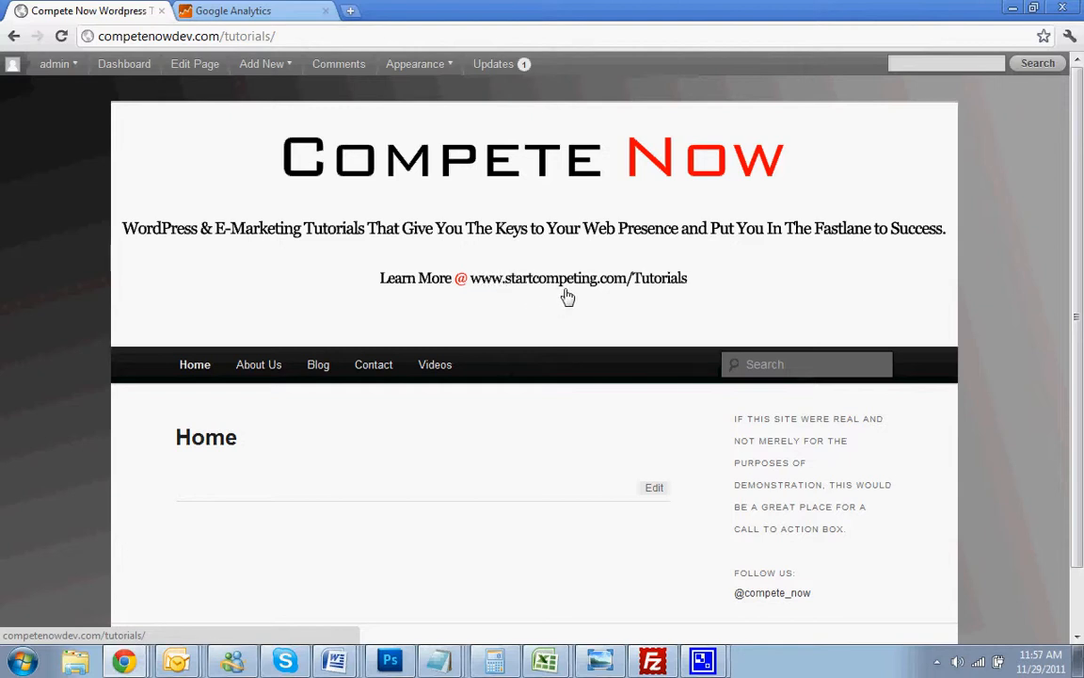
{"action": "mouse_move", "coordinate": [572, 314]}
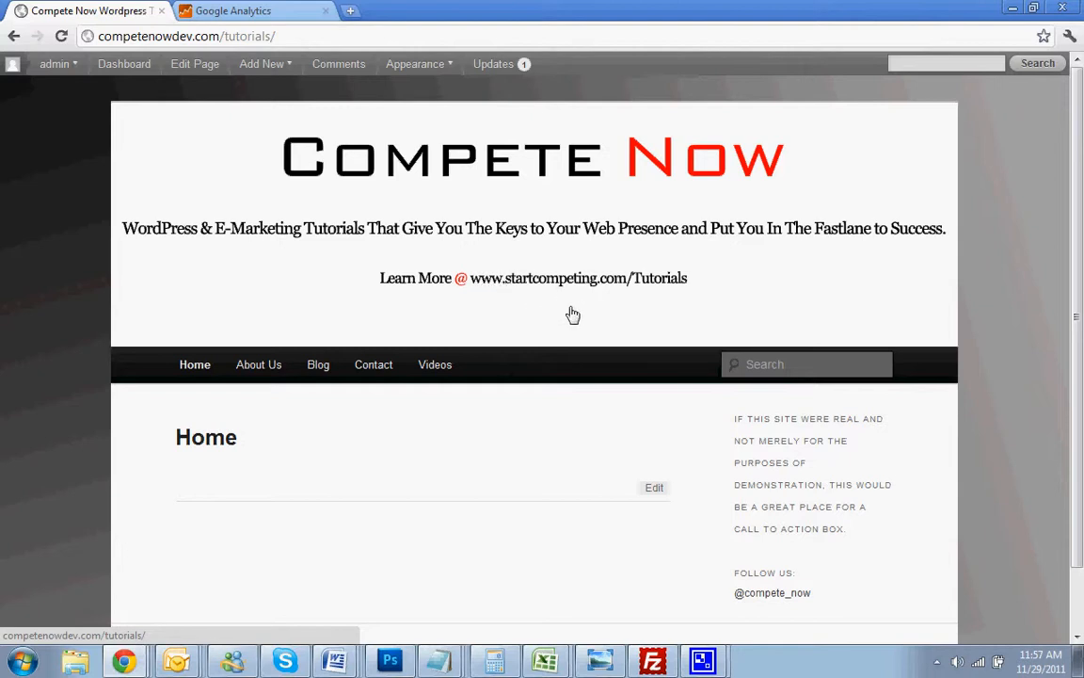
{"action": "mouse_move", "coordinate": [918, 413]}
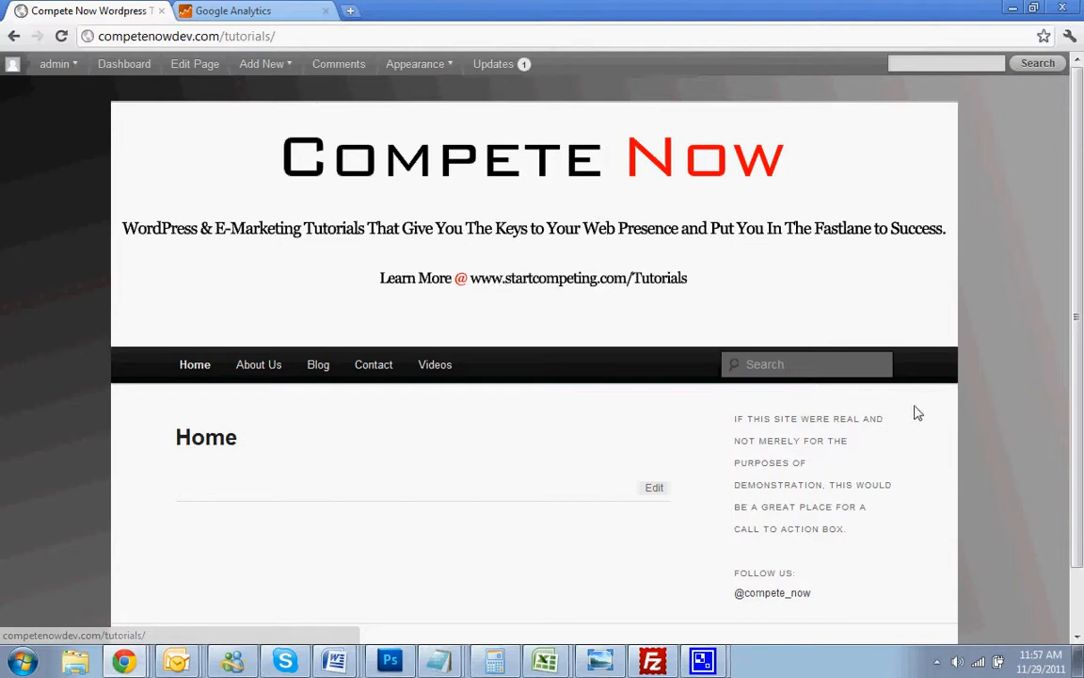